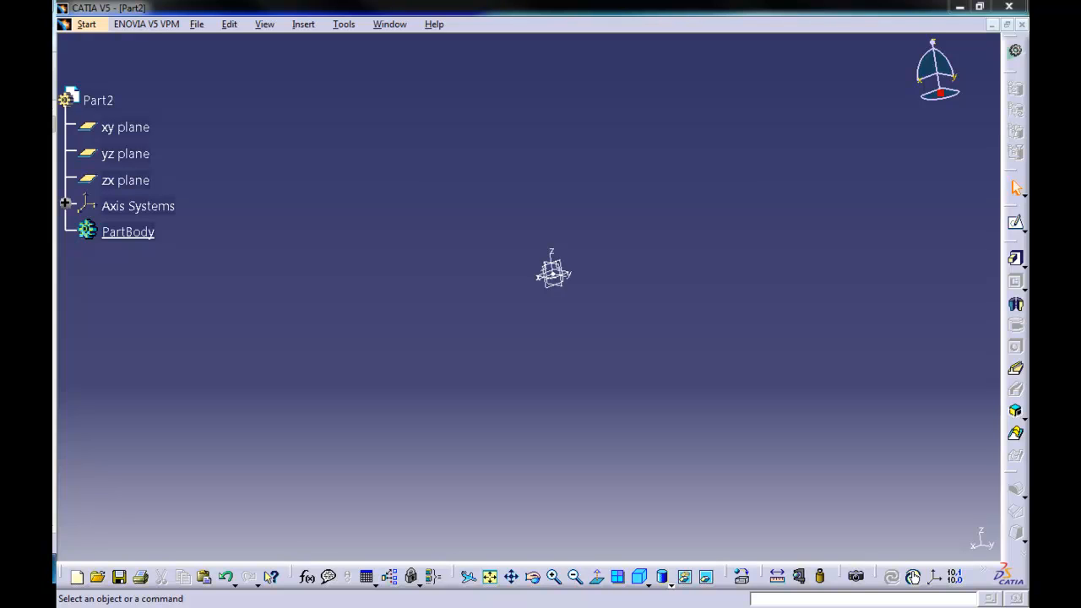
mouse_move(261, 166)
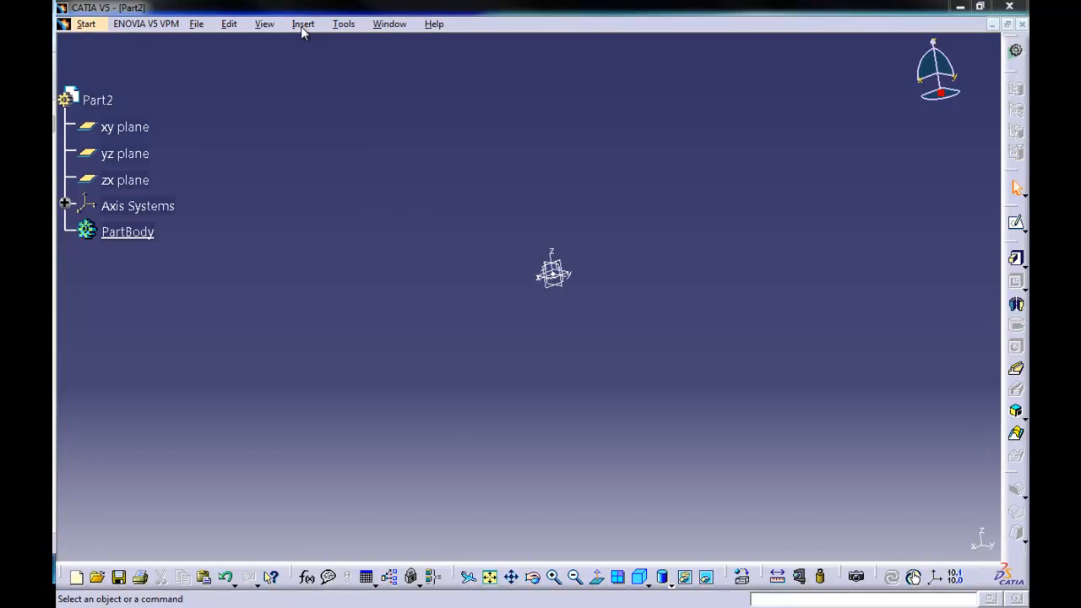
Step: Restore the toolbars to their default positions from Tools > Customize, Toolbars page
click(342, 24)
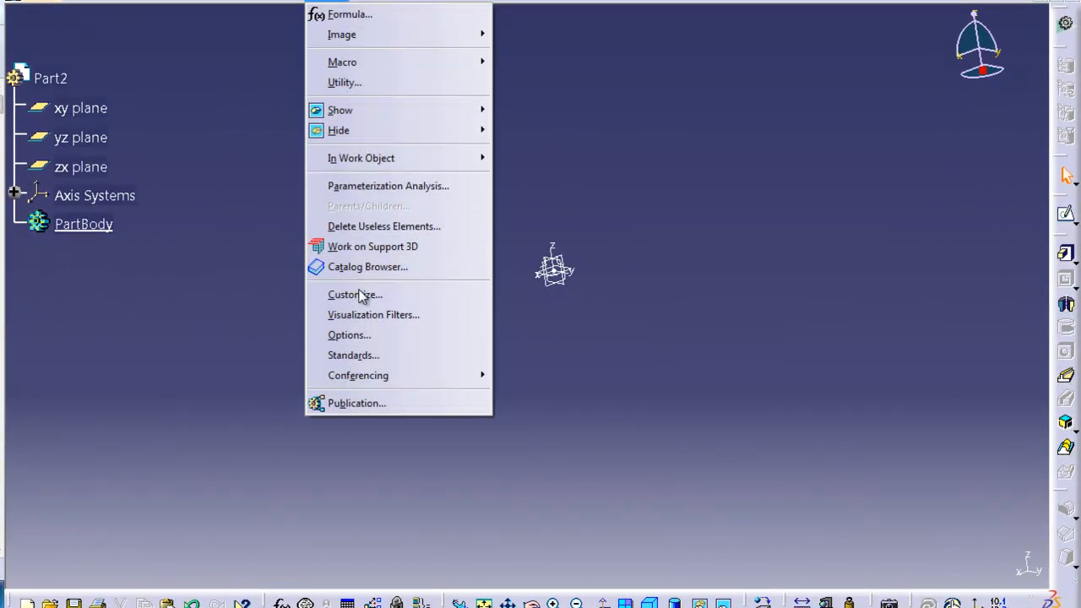
click(355, 294)
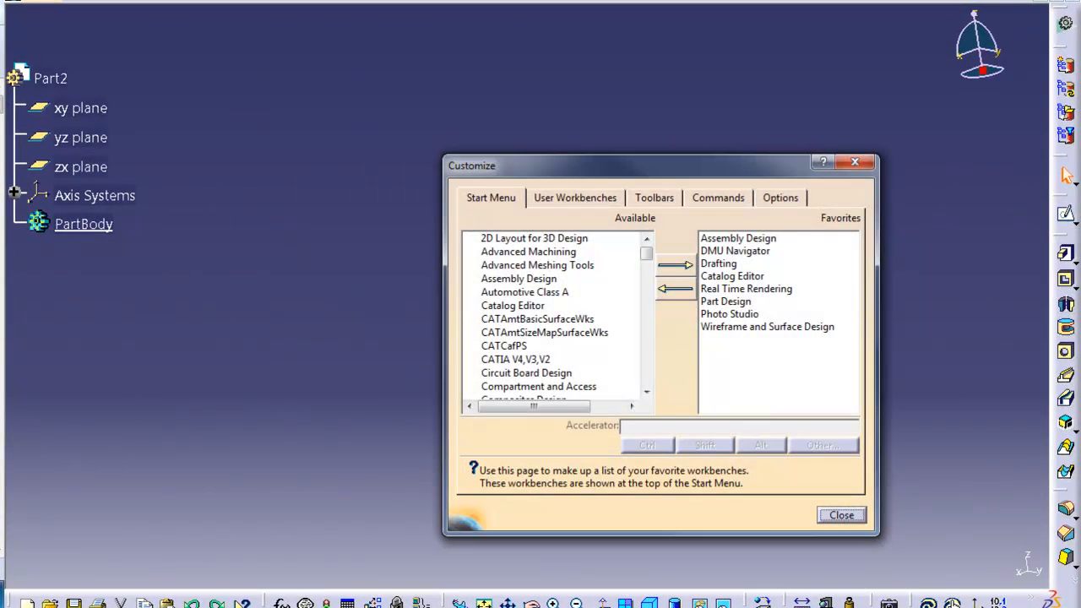
click(656, 196)
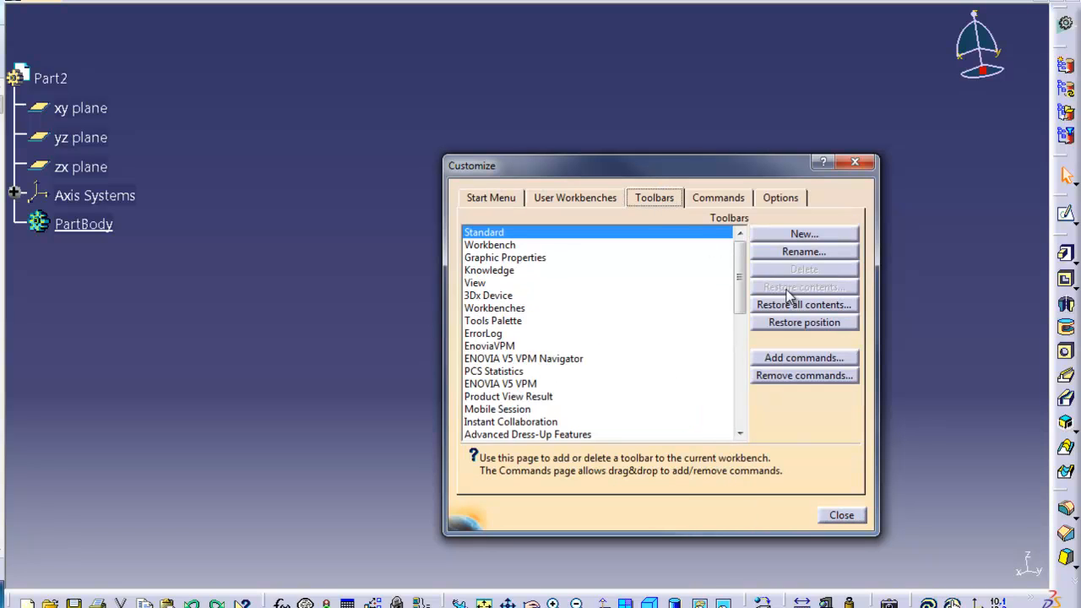
mouse_move(818, 327)
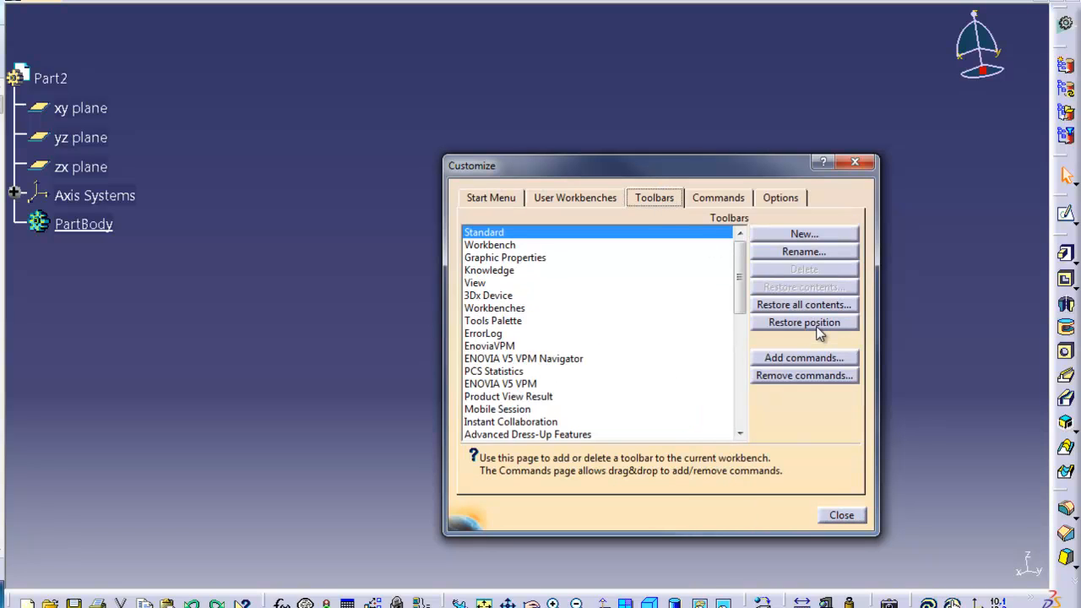
click(841, 515)
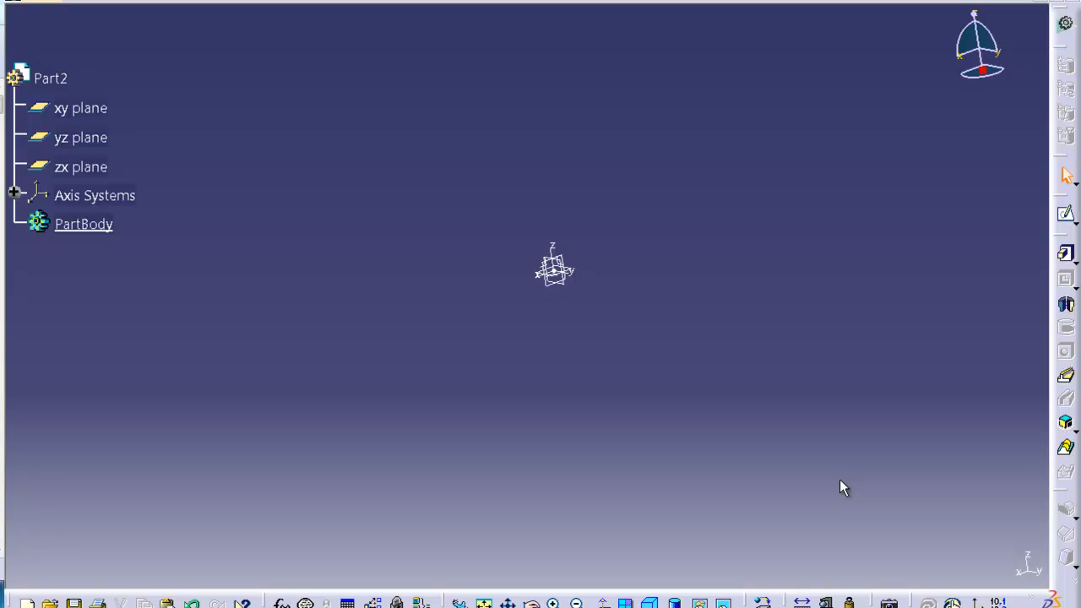
Step: Pad a rectangular sketch on the xy plane into slab Pad.5, then select PartBody
click(76, 108)
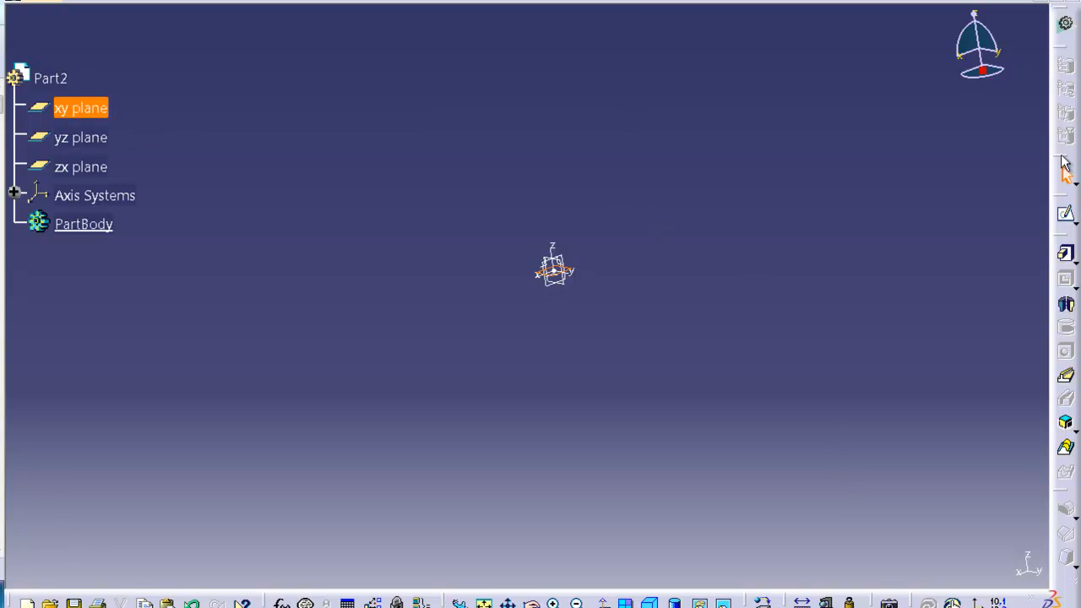
mouse_move(1066, 216)
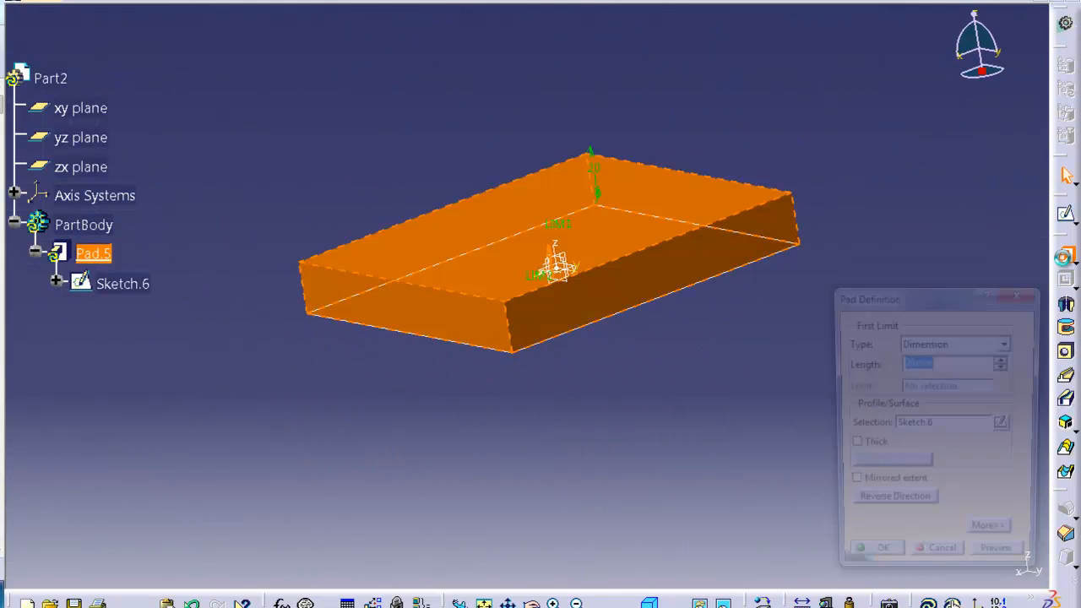
click(884, 548)
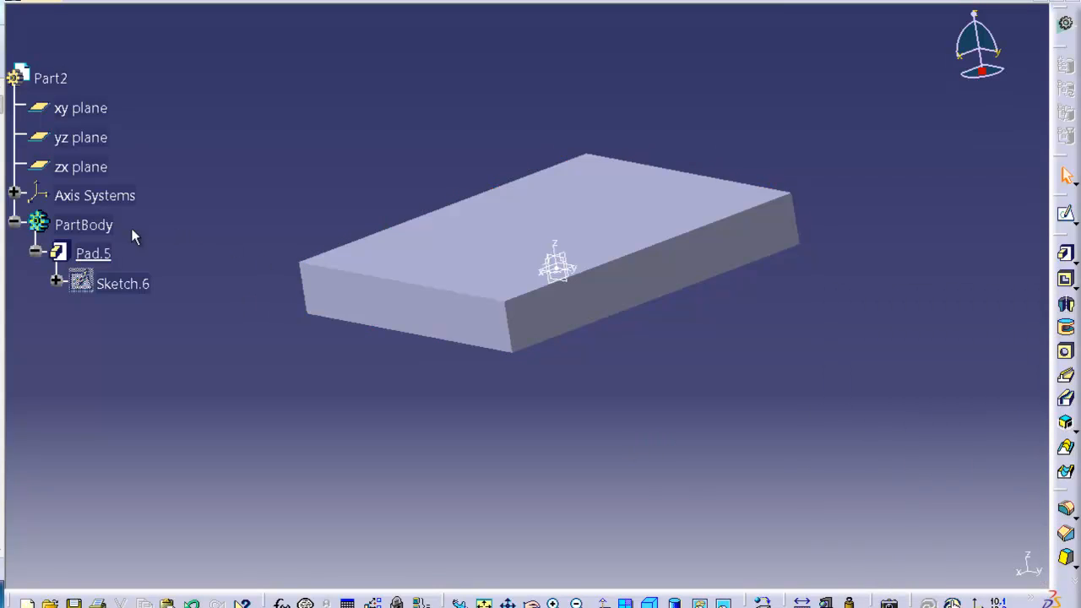
click(81, 224)
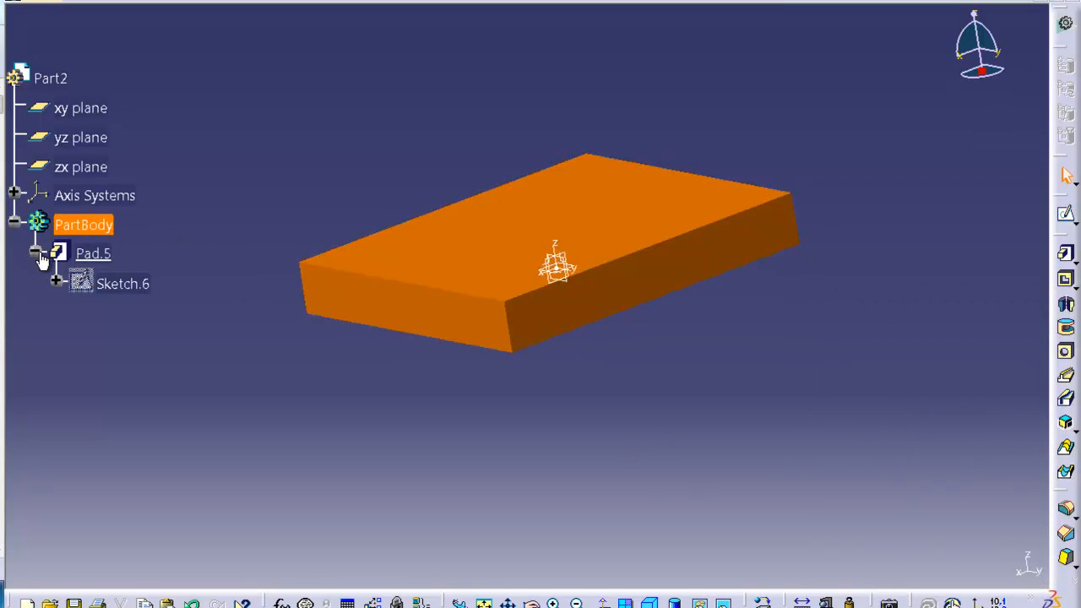
Step: Insert a new empty Body.5 under the part and select it in the tree
click(15, 225)
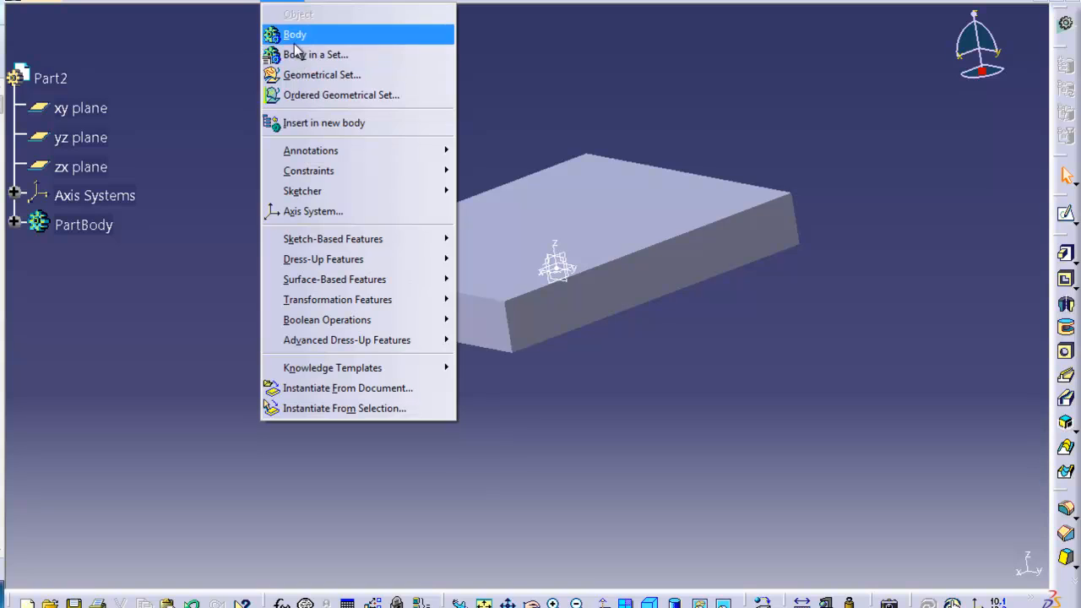
click(294, 34)
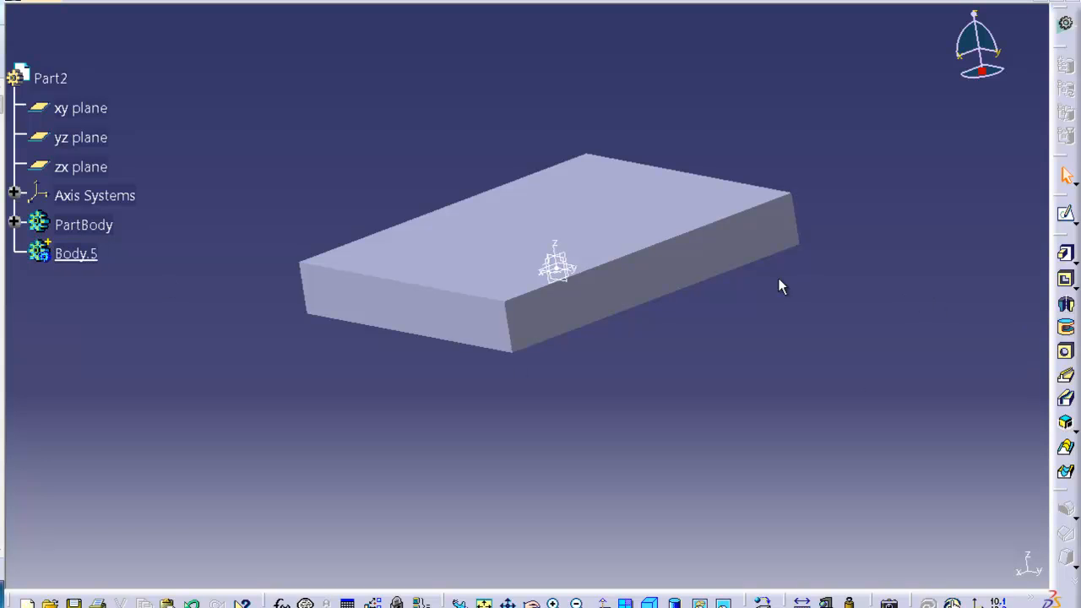
click(74, 254)
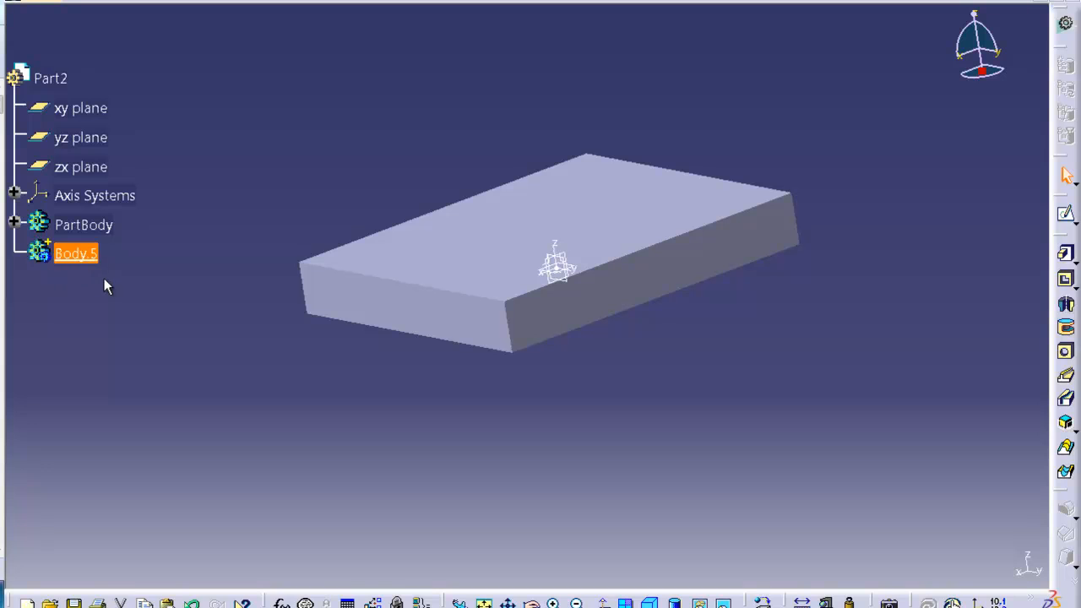
mouse_move(218, 374)
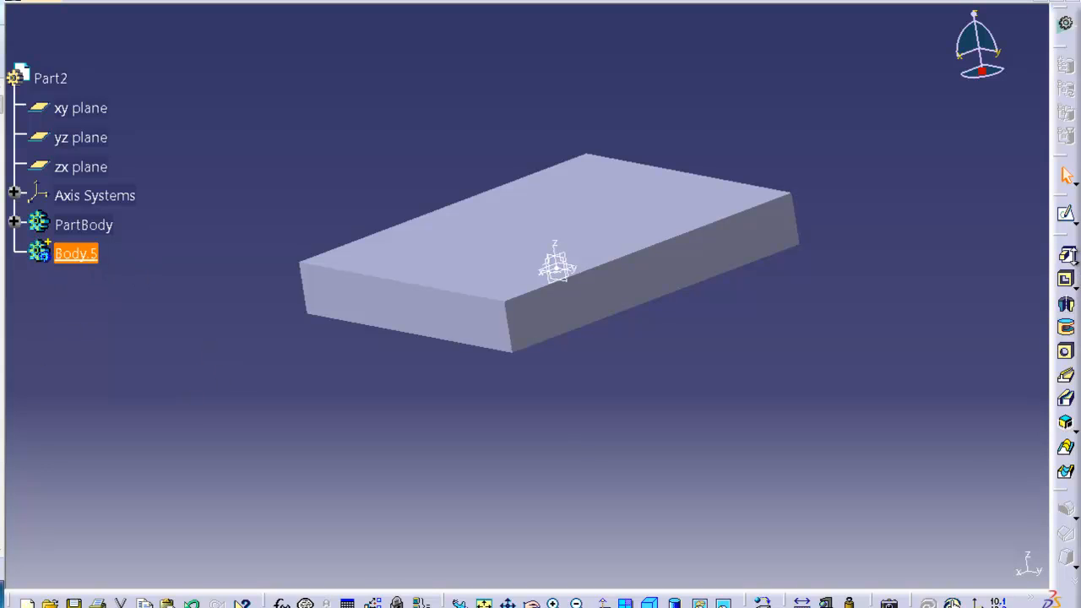
mouse_move(1064, 254)
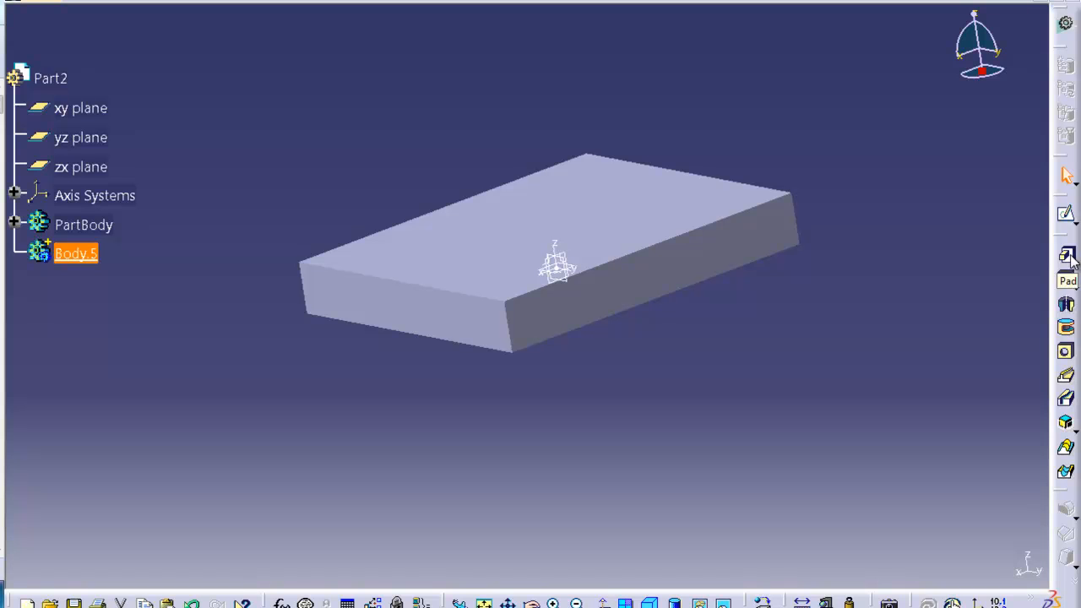
Step: Pad a small rectangle 20 mm in Body.5 so the block passes through the slab
click(81, 136)
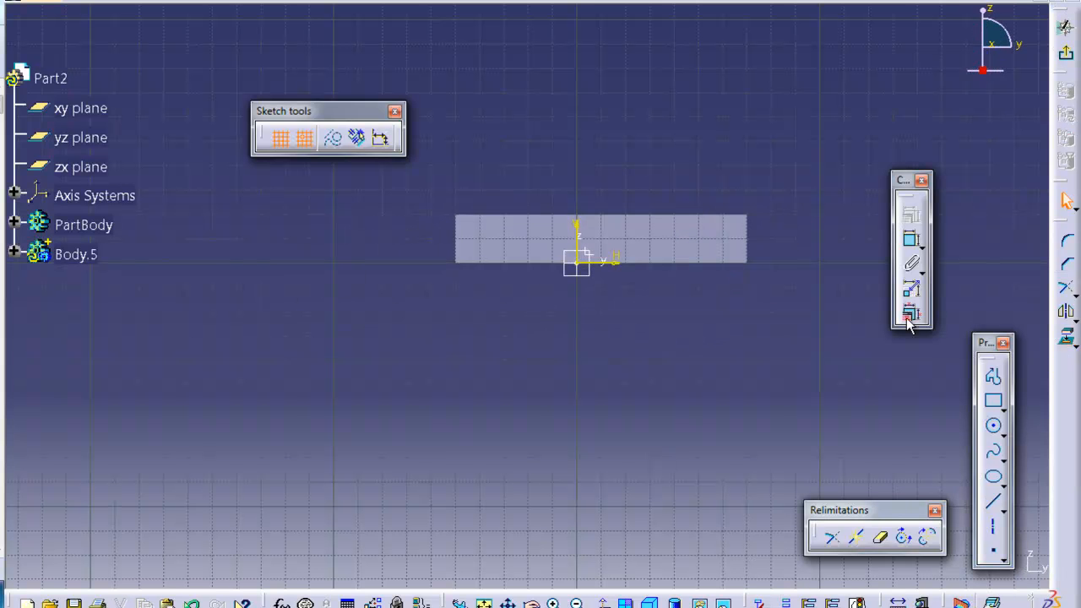
mouse_move(1068, 193)
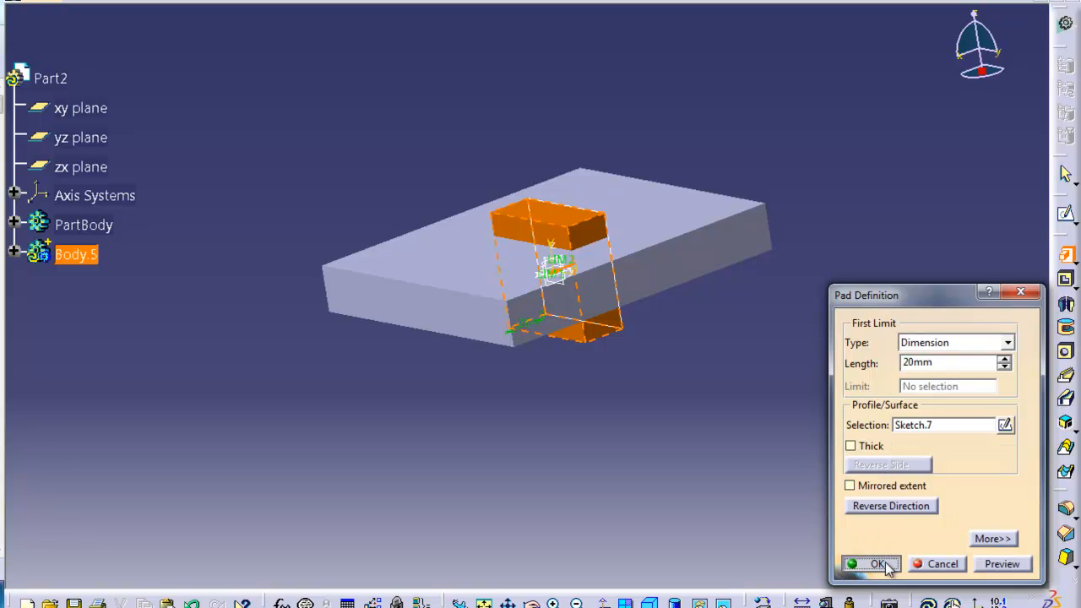
click(874, 564)
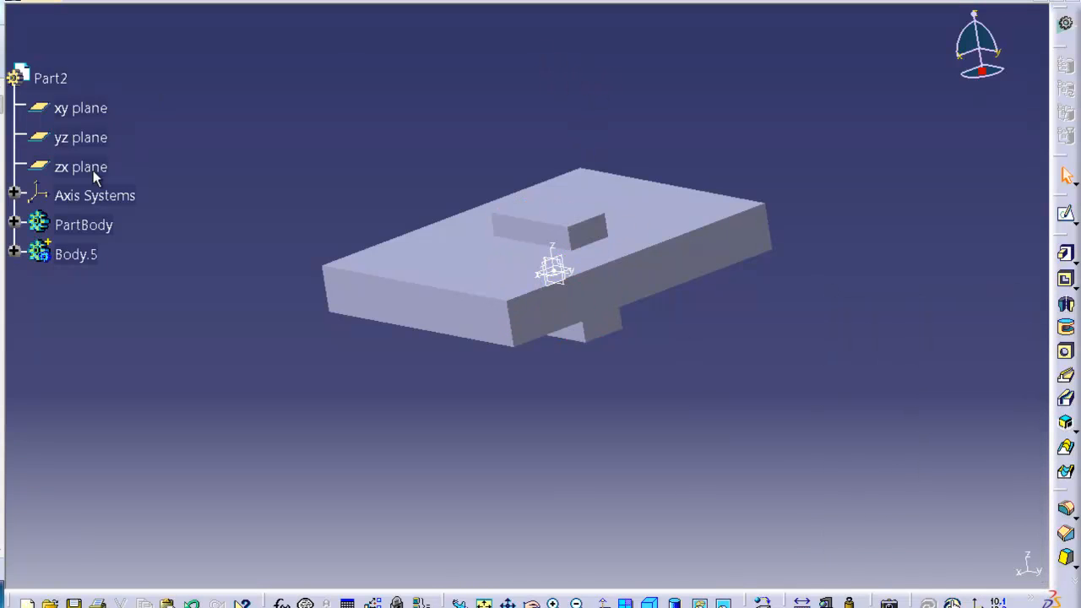
click(74, 253)
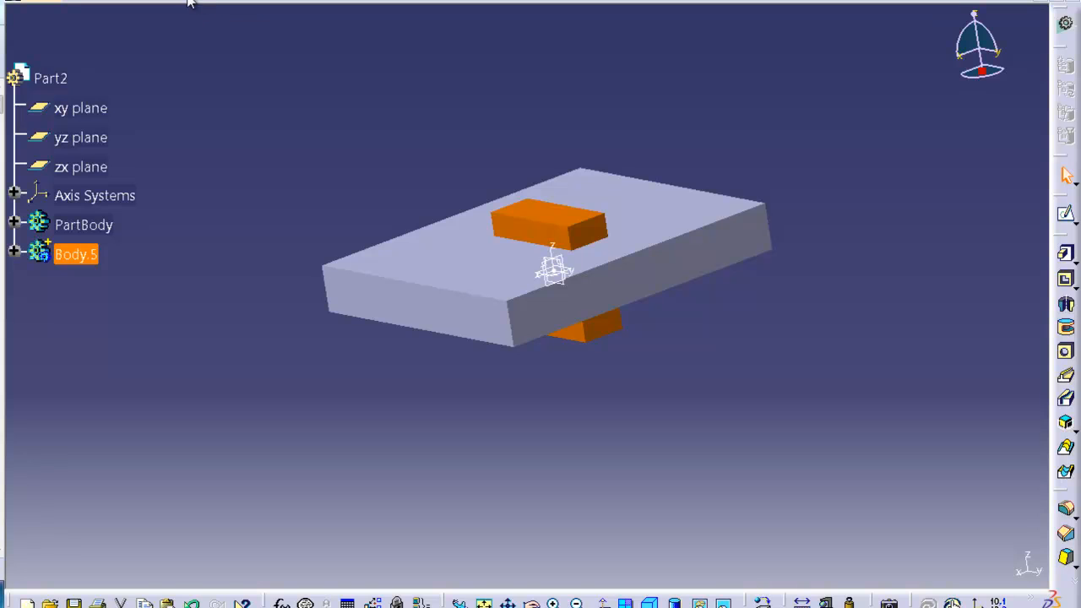
Step: Colour Body.5 dark blue through its graphic properties
right_click(75, 254)
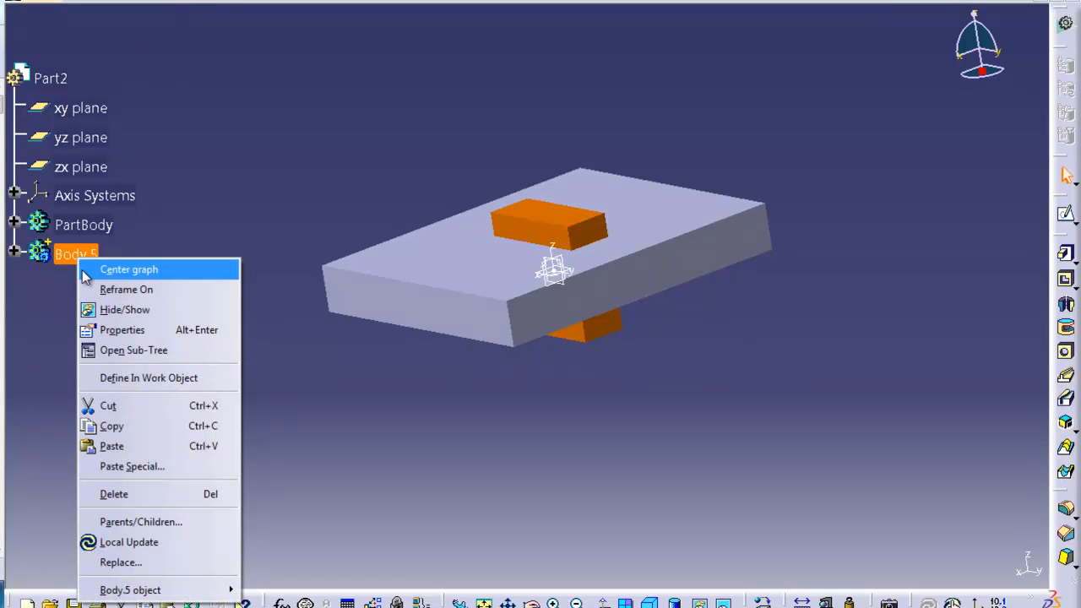
click(121, 330)
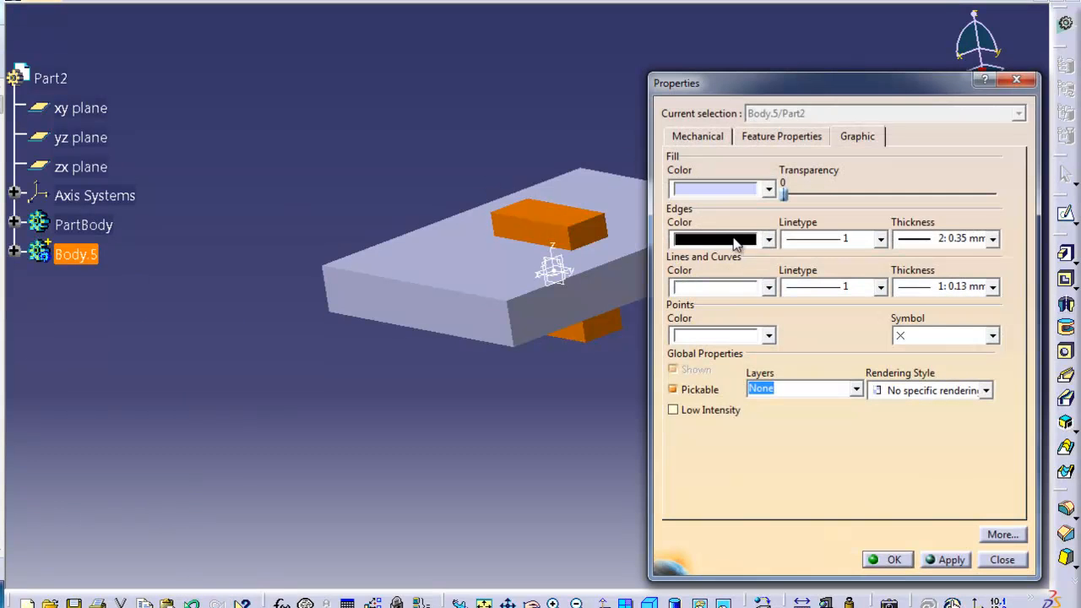
click(766, 239)
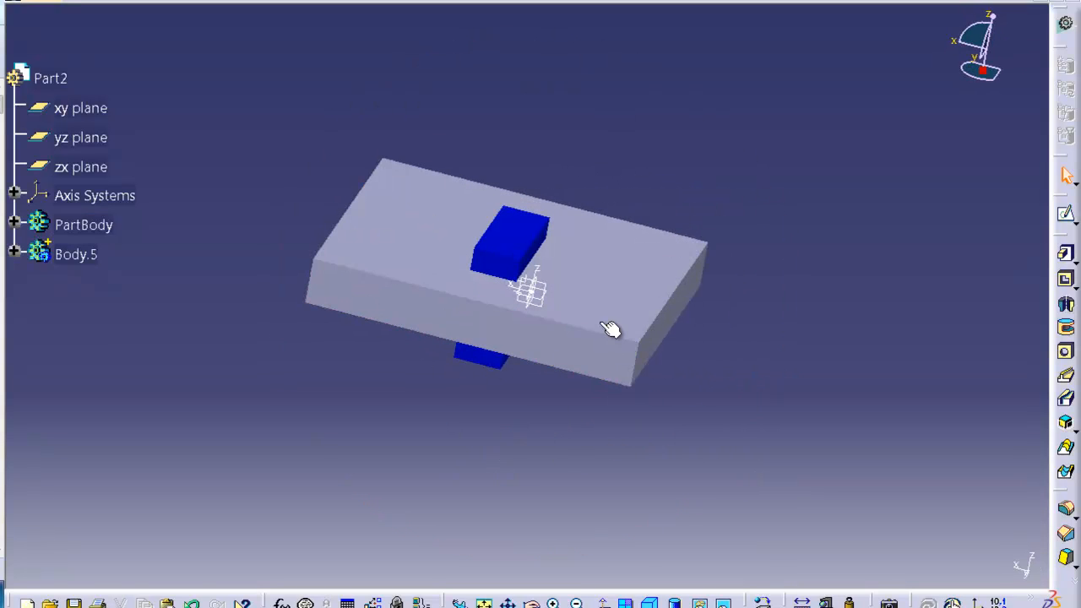
click(76, 253)
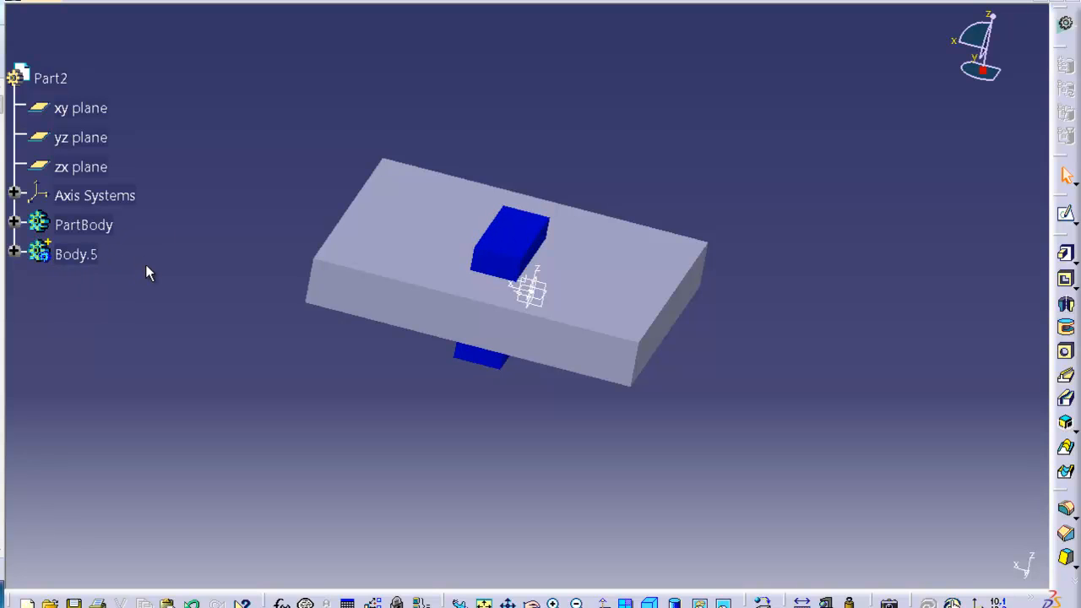
mouse_move(347, 6)
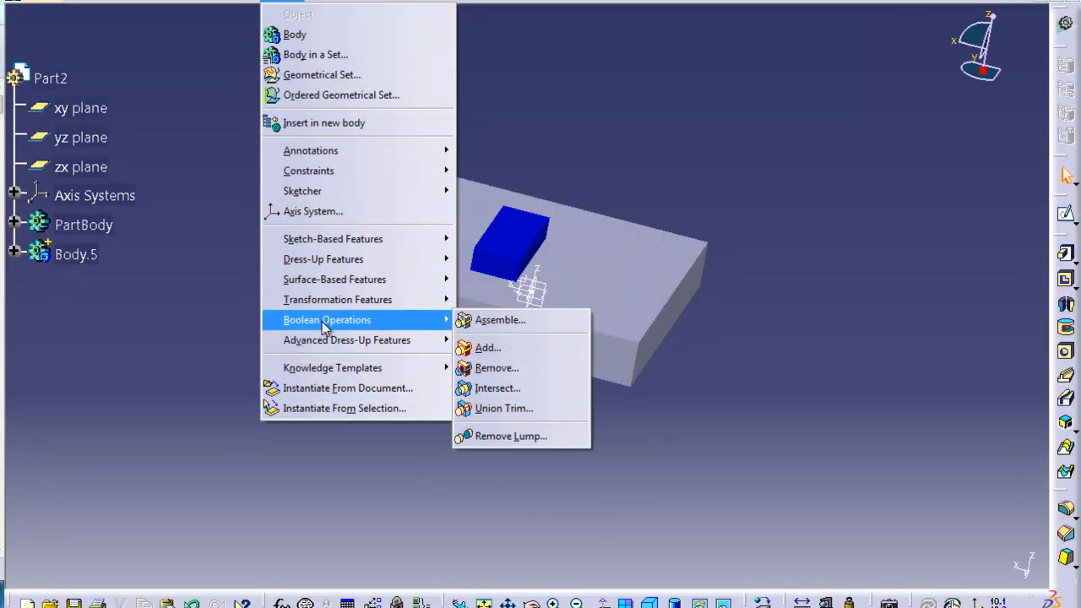
click(500, 321)
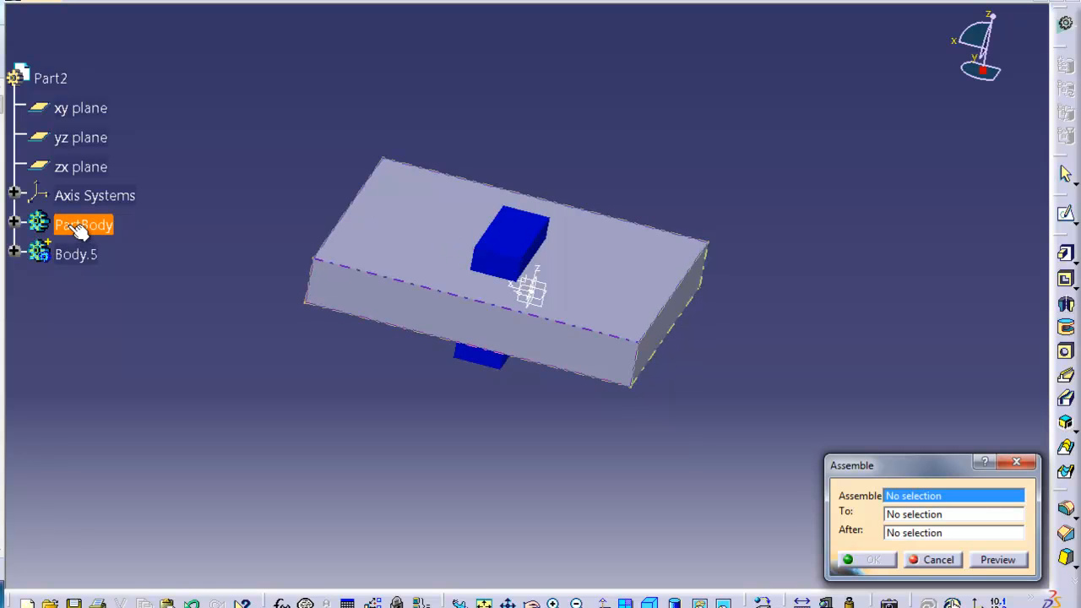
click(74, 254)
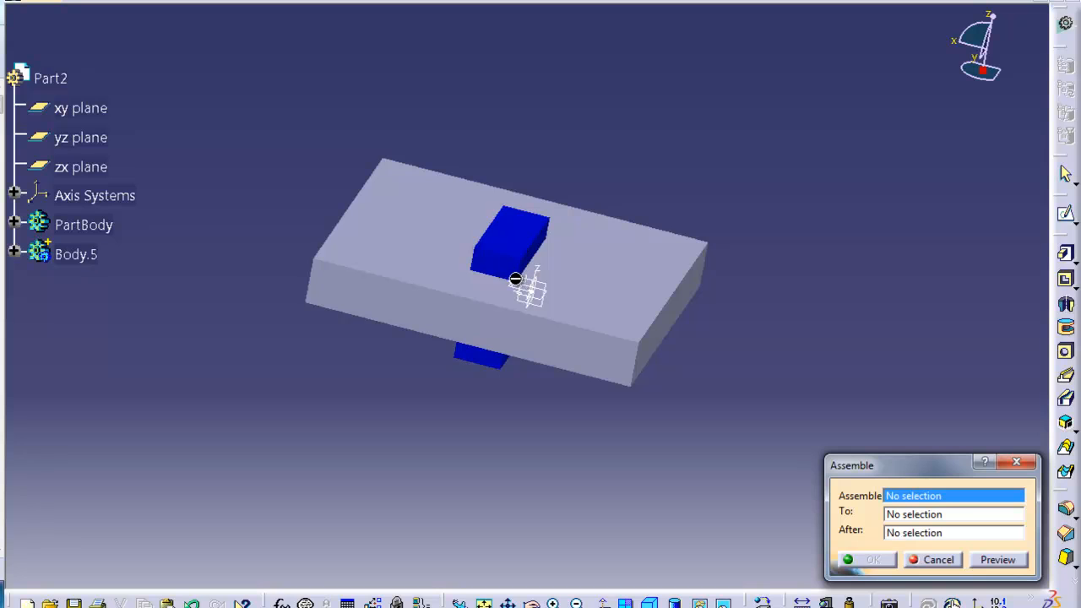
click(76, 254)
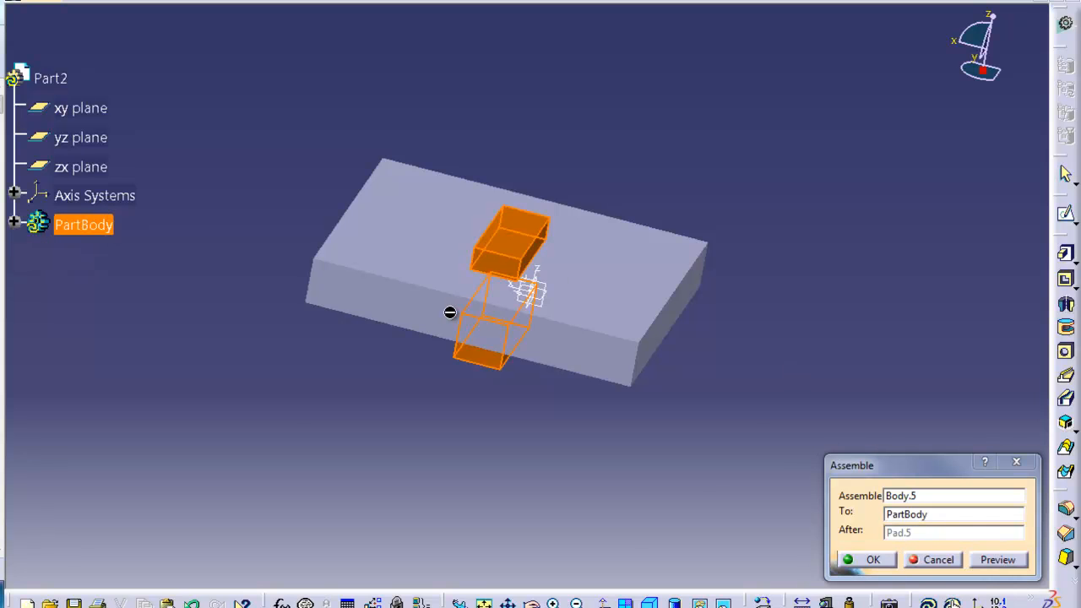
drag(449, 312, 311, 176)
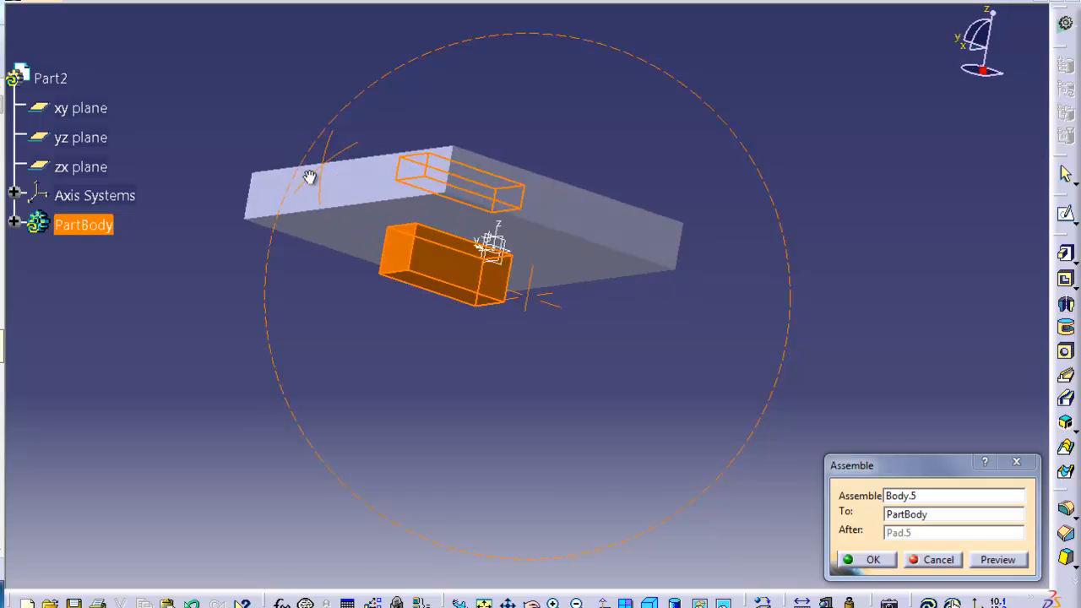
drag(312, 176, 763, 328)
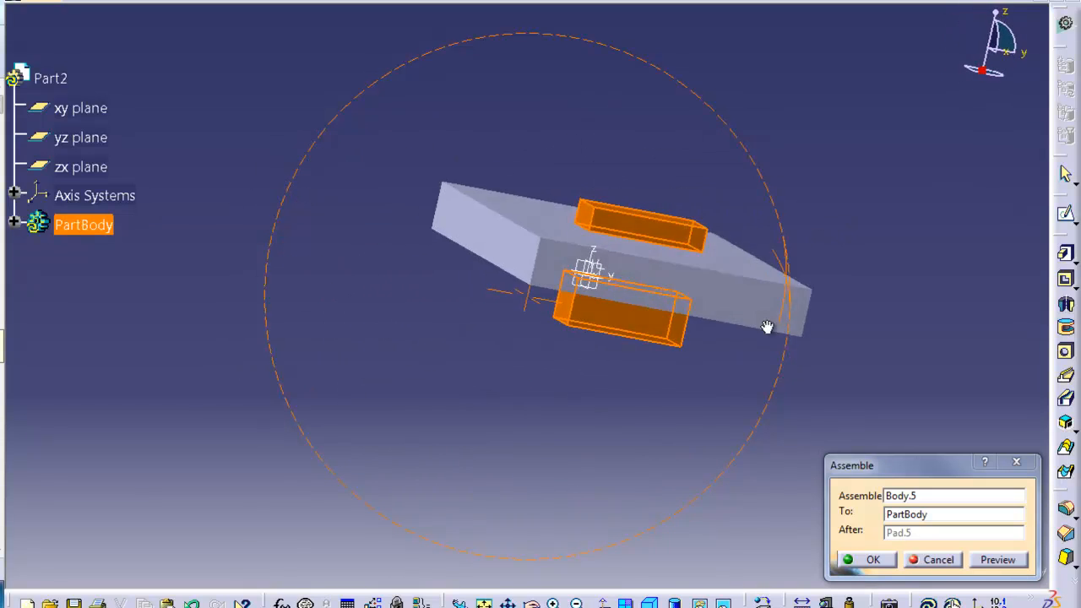
drag(767, 328, 429, 220)
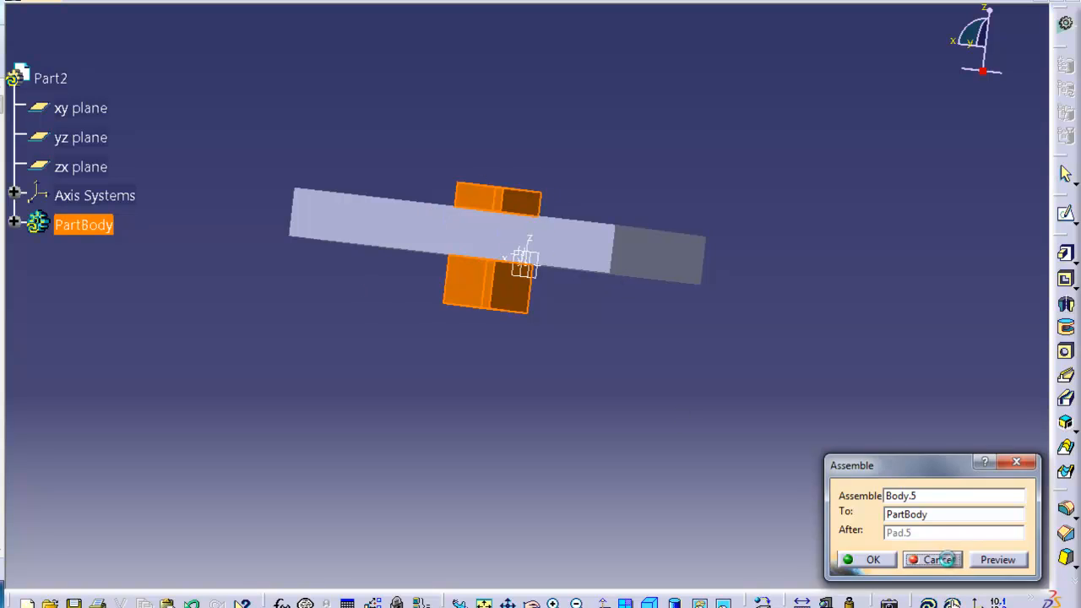
click(871, 559)
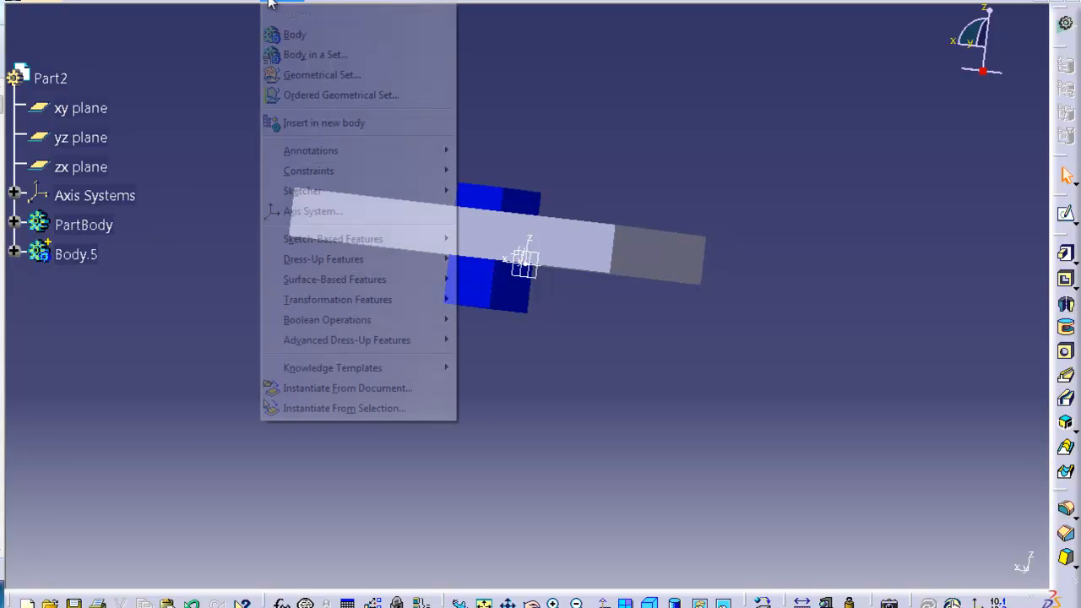
Step: Insert Body.6 and sketch a rectangle on the plate, returning to 3D
click(294, 33)
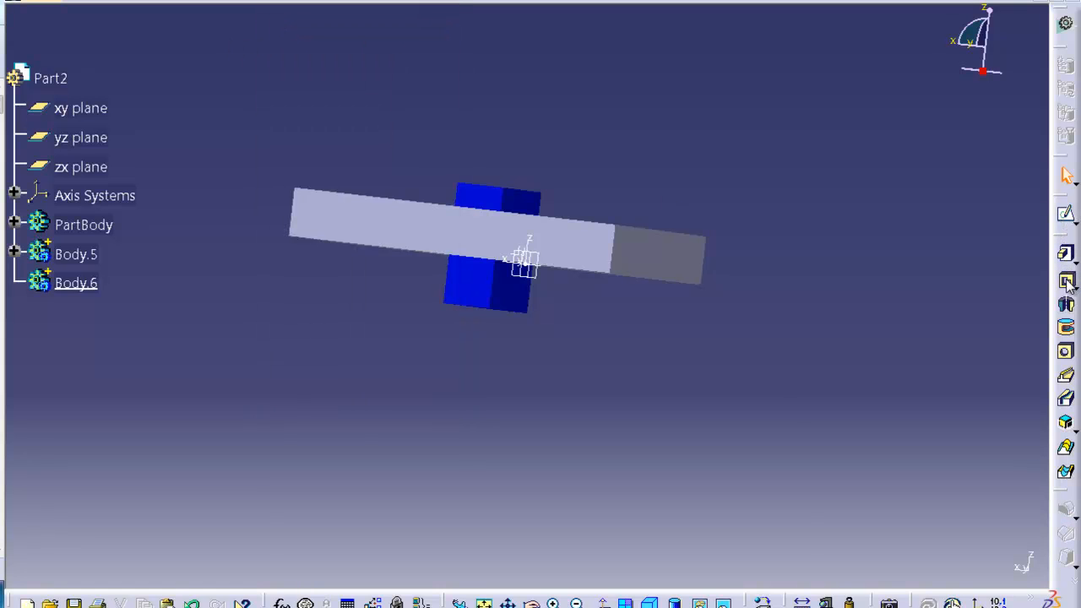
click(81, 167)
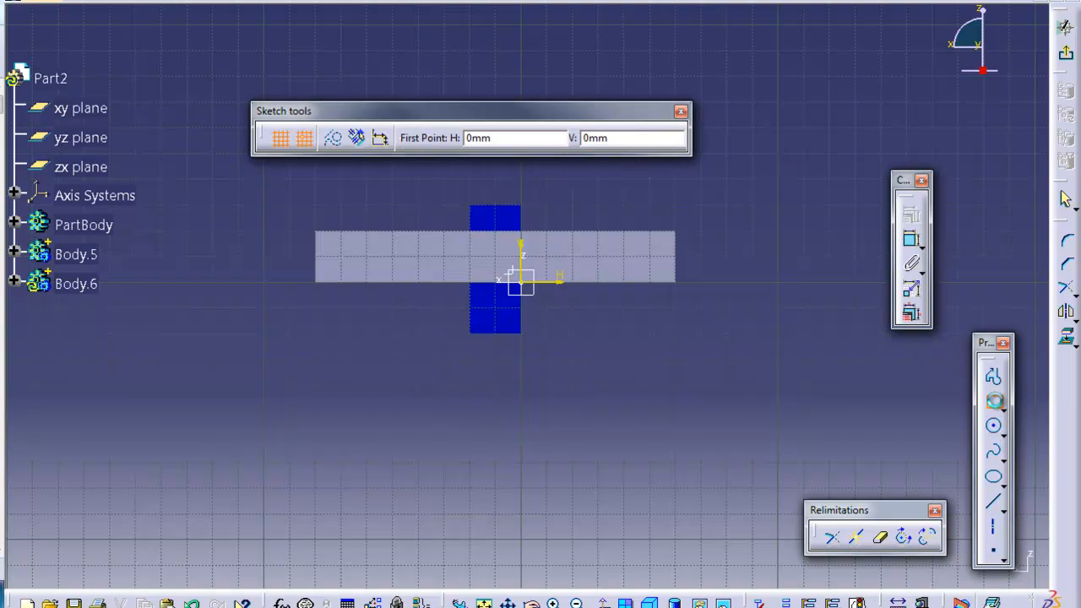
click(388, 285)
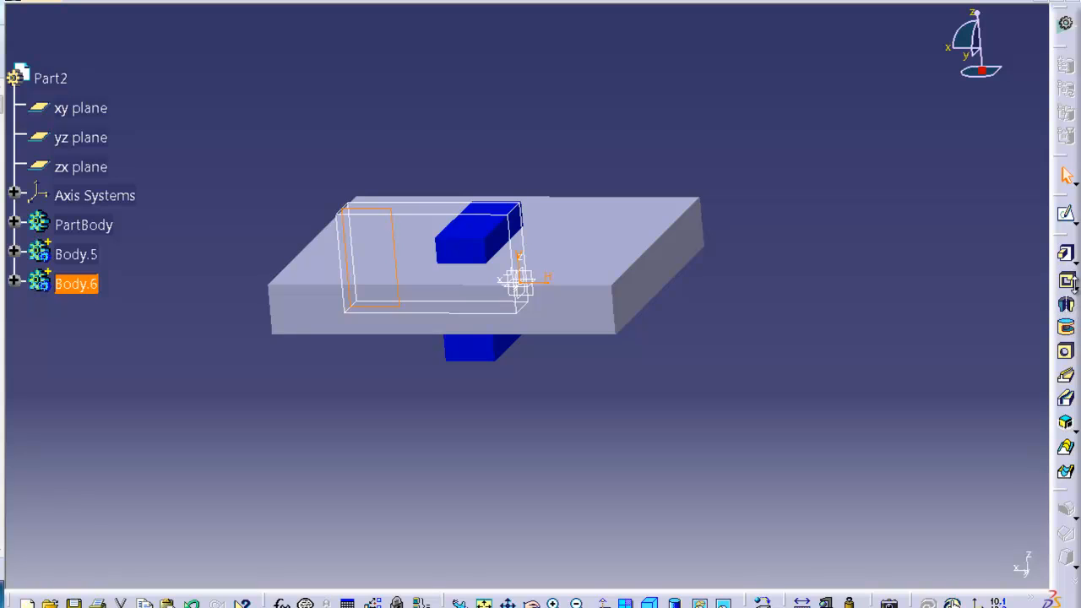
mouse_move(1067, 284)
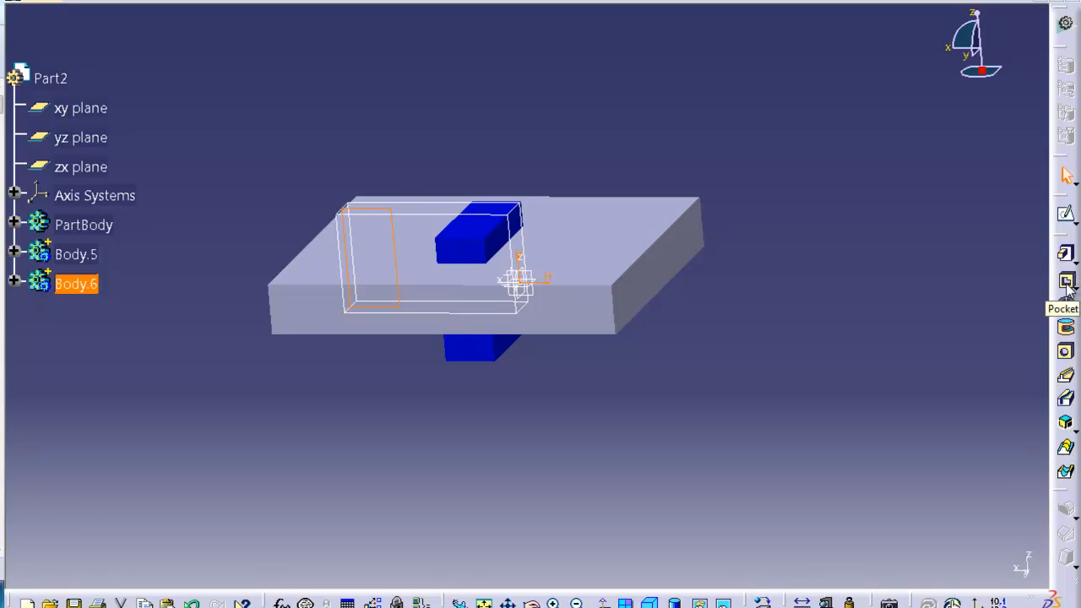
Step: Cut a 20 mm pocket in Body.6 from Sketch.8
click(1064, 282)
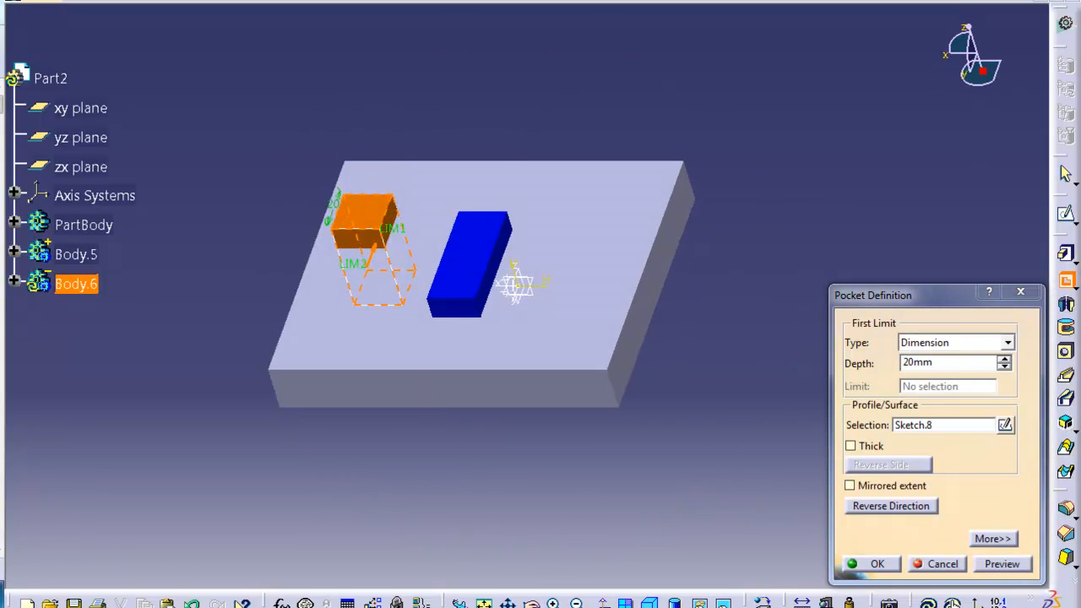
click(878, 564)
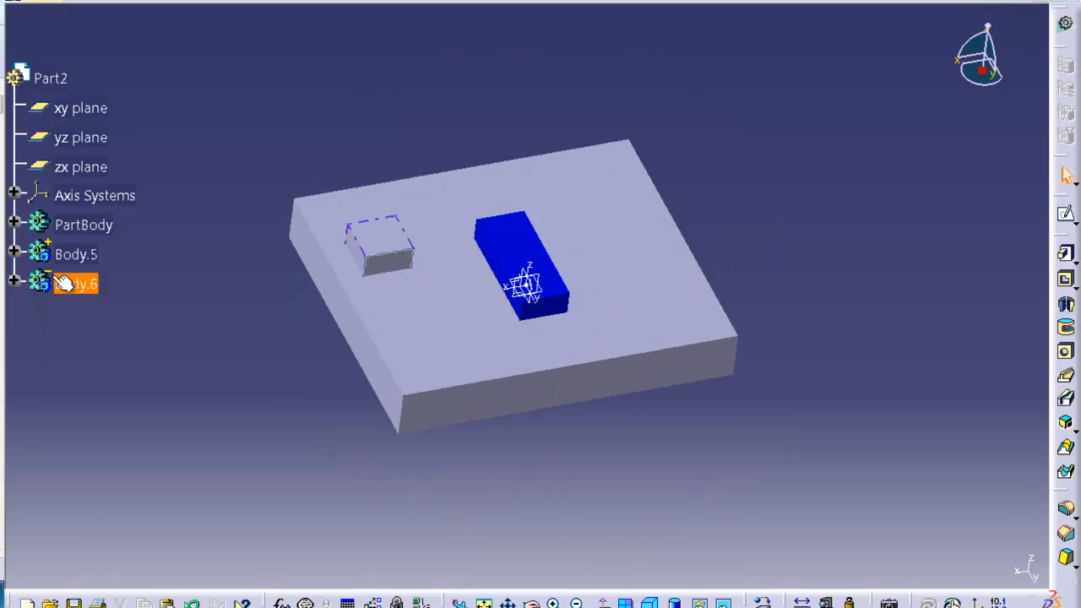
mouse_move(66, 284)
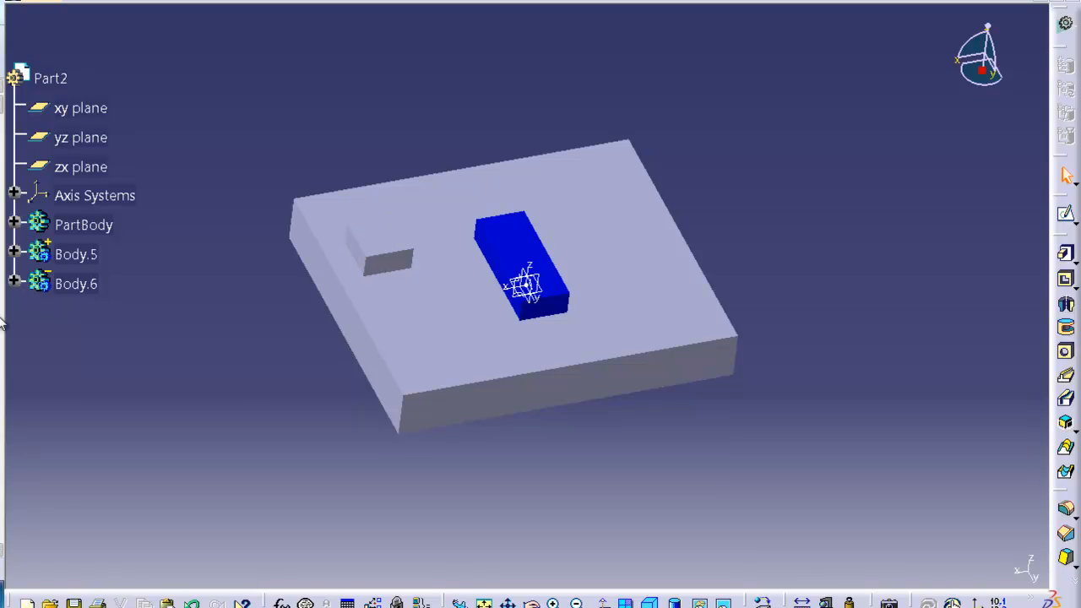
Step: Give Body.6 a red fill colour through its graphic properties
right_click(76, 283)
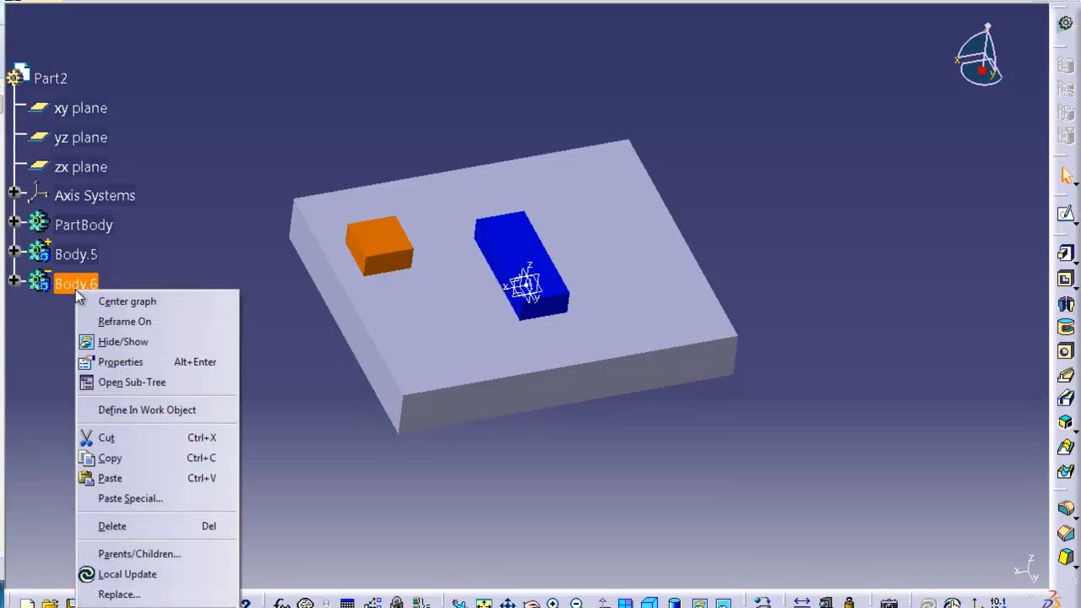
mouse_move(120, 362)
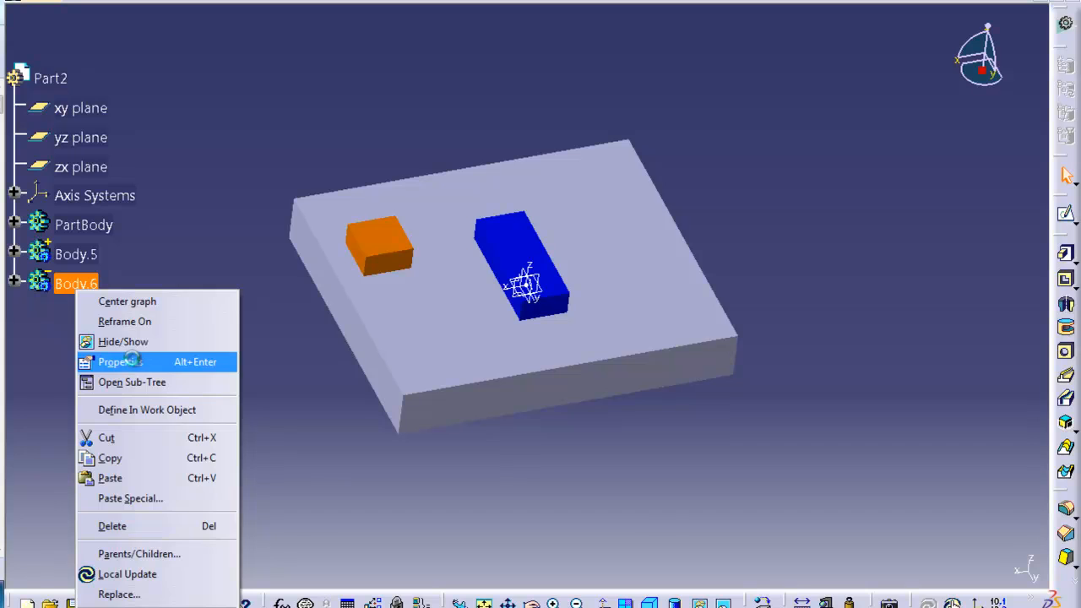
click(122, 362)
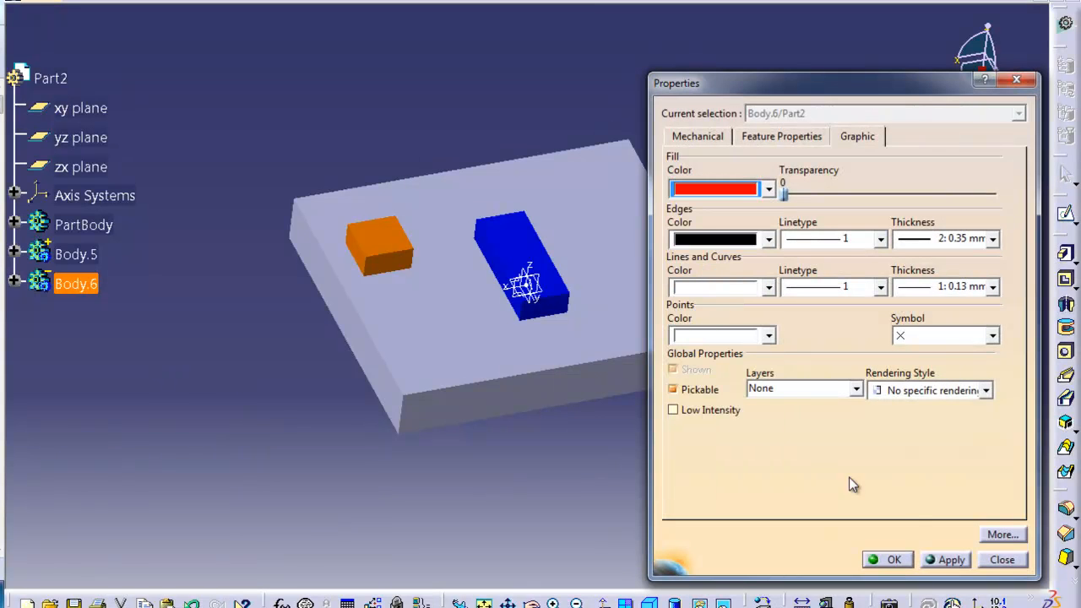
click(888, 559)
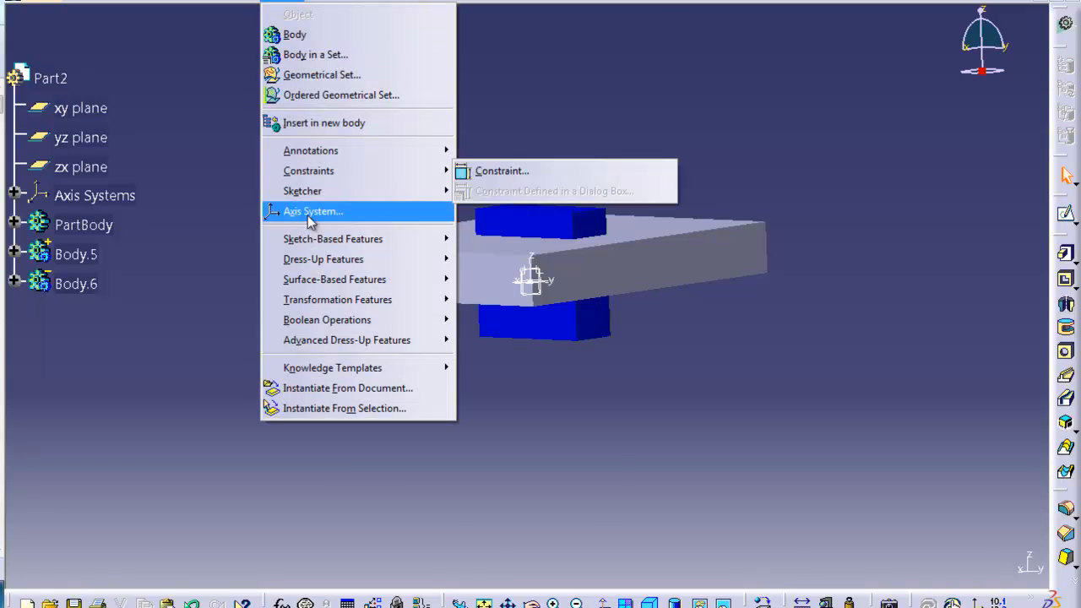
mouse_move(327, 319)
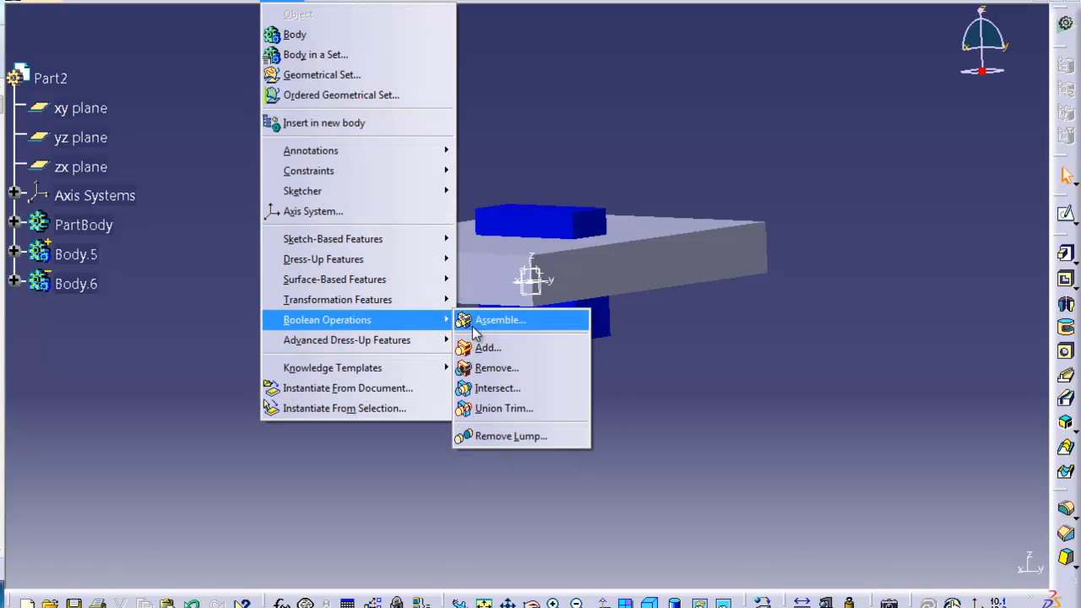
Step: Assemble Body.6 into PartBody, leaving a square hole through the plate
click(500, 319)
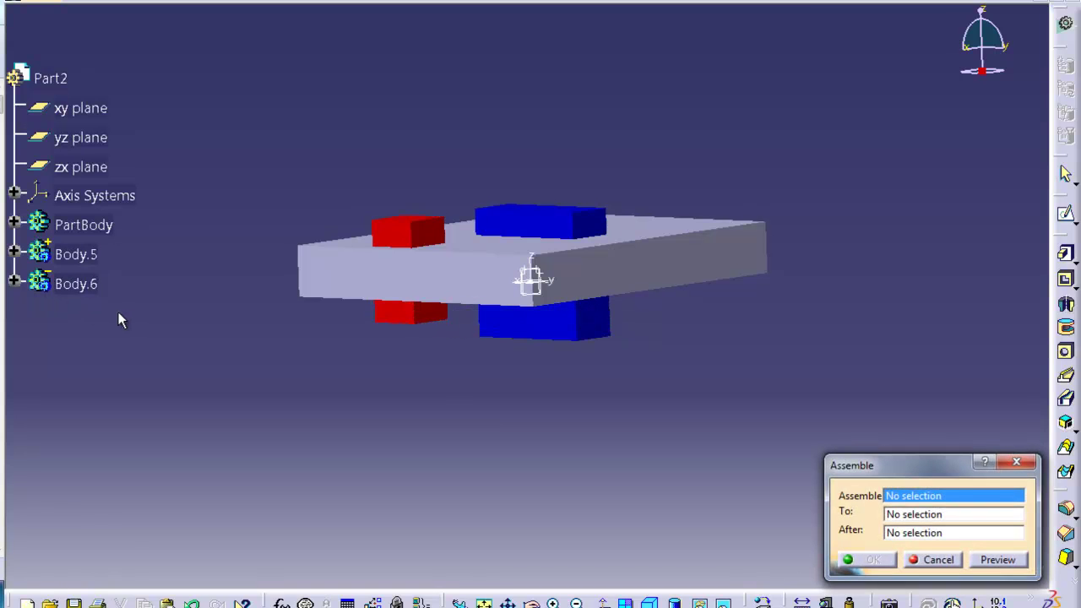
click(75, 284)
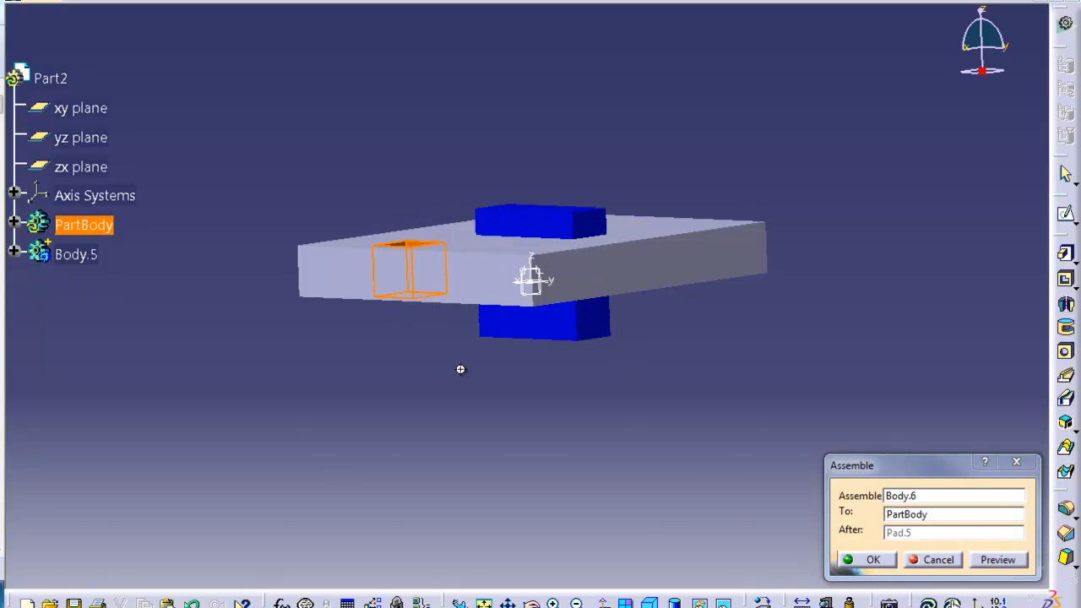
drag(532, 279, 802, 354)
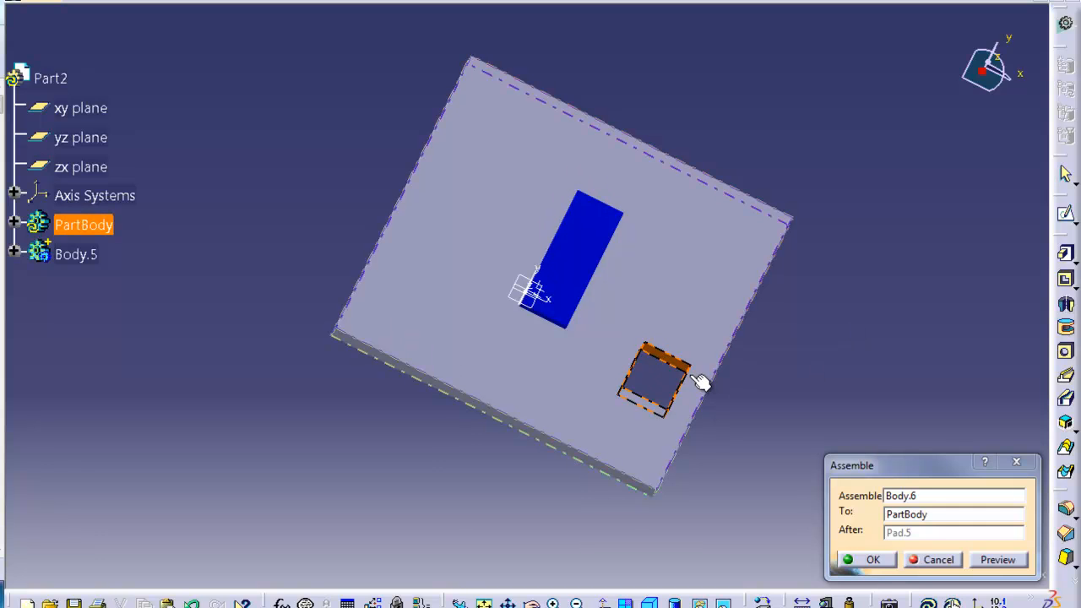
mouse_move(513, 415)
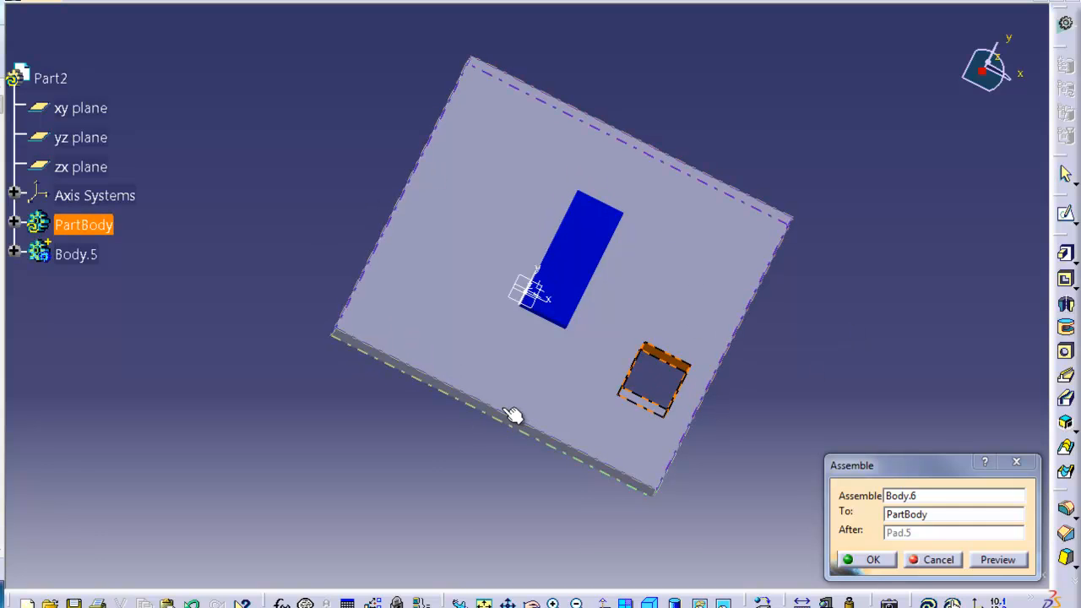
click(74, 253)
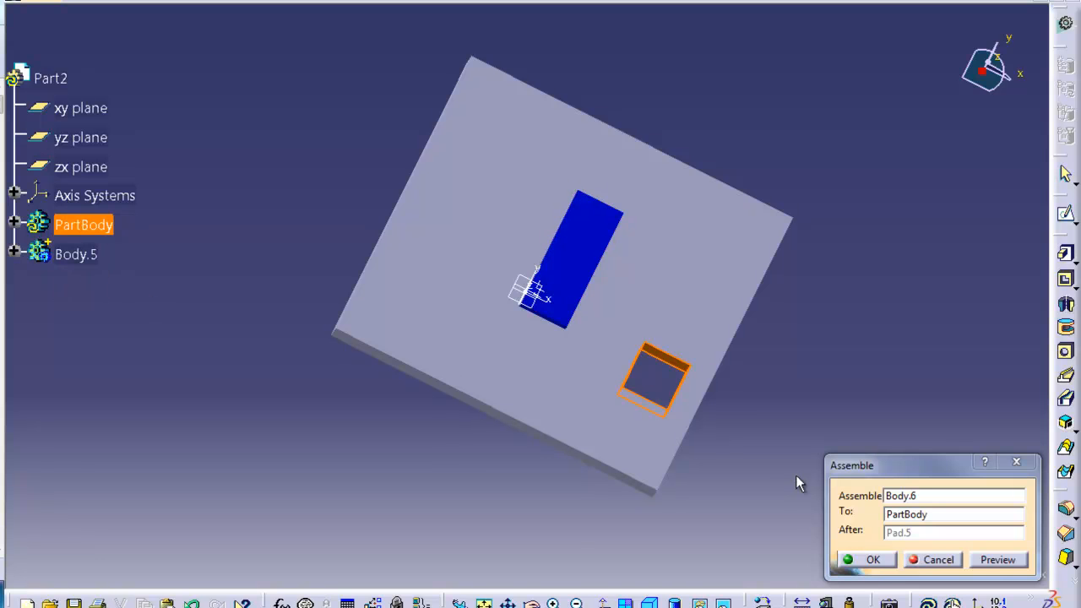
click(875, 559)
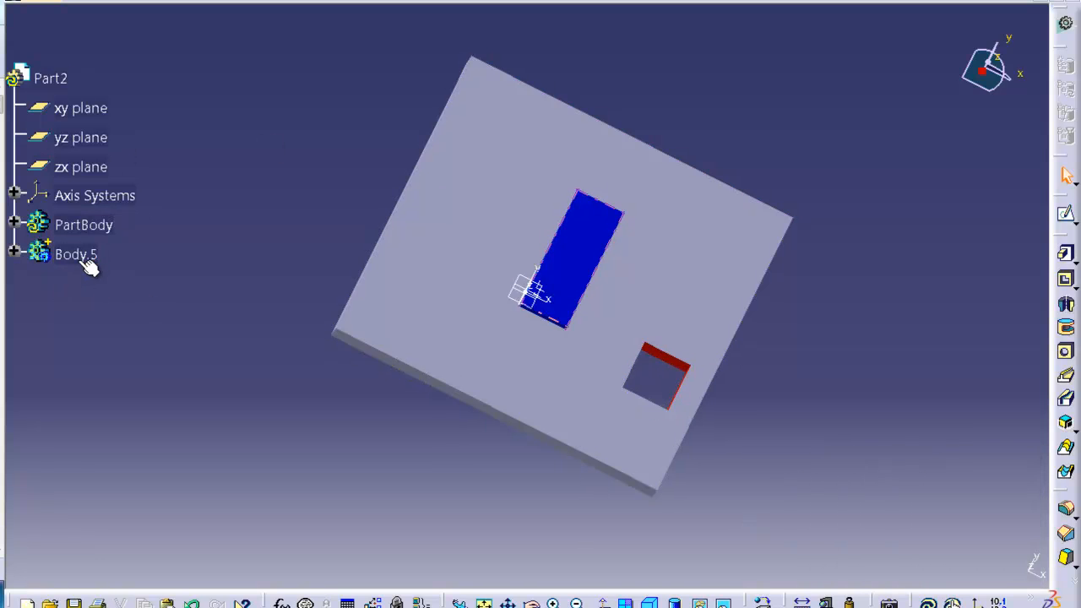
Step: Select Body.5, view the block from above and expand PartBody listing Pad.5, Assemble.1 and Assemble.2
click(71, 253)
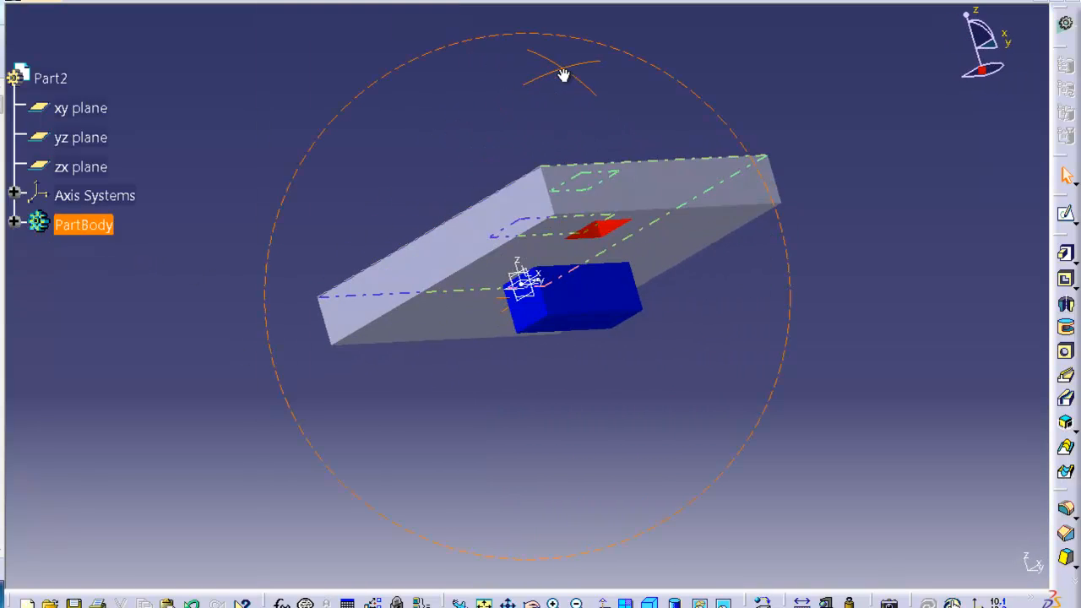
drag(558, 76, 629, 253)
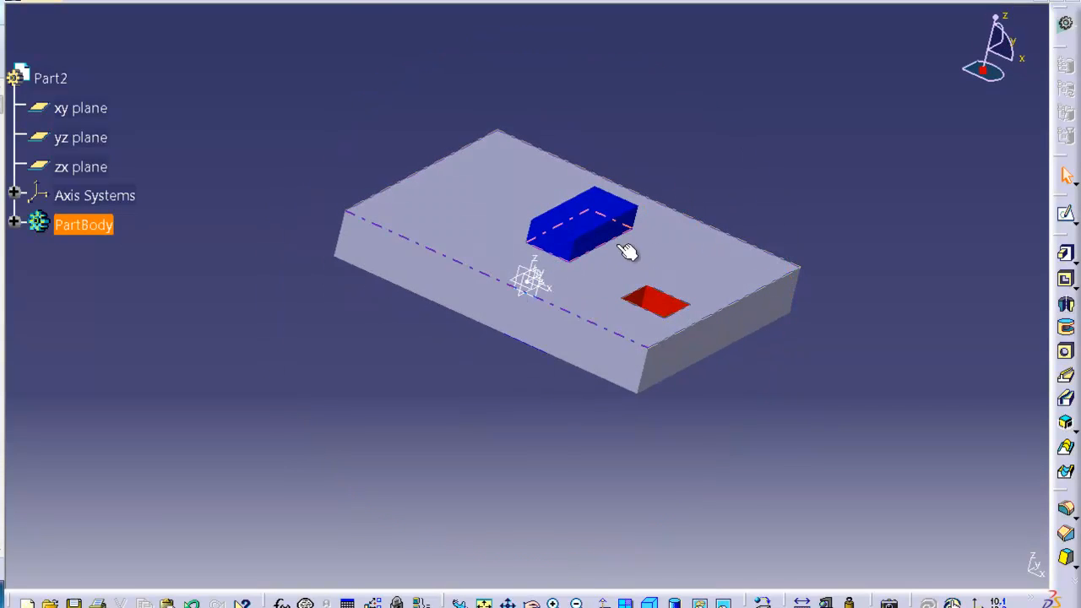
drag(628, 254, 250, 156)
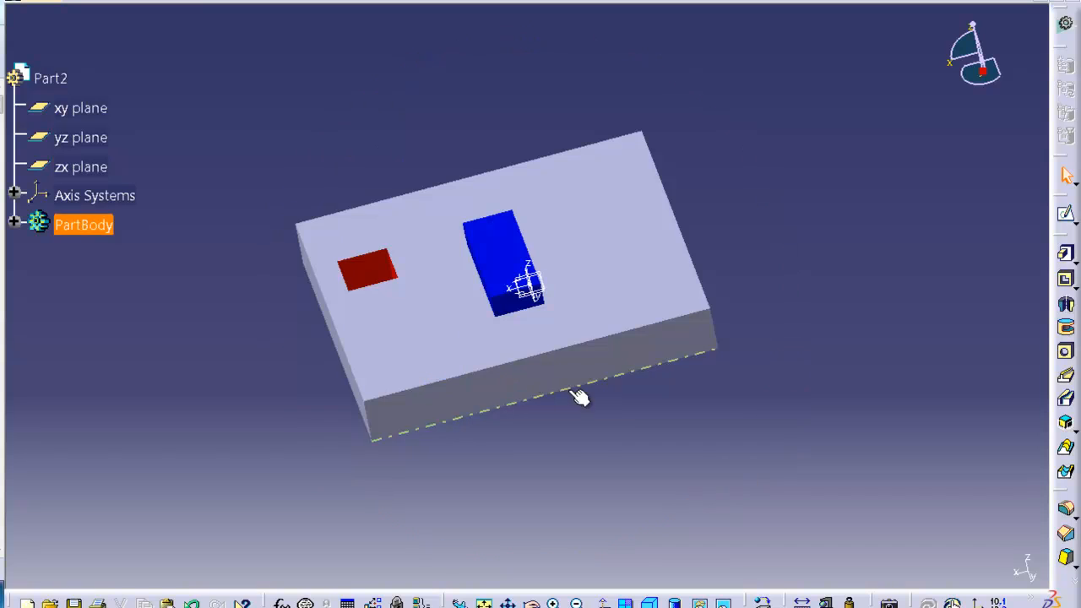
click(14, 225)
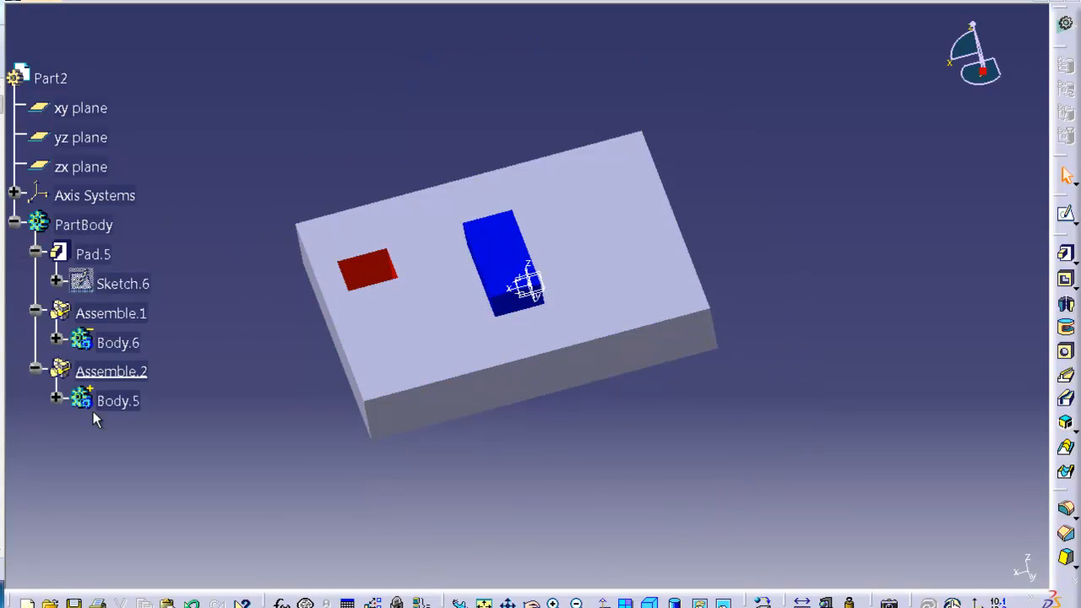
click(118, 341)
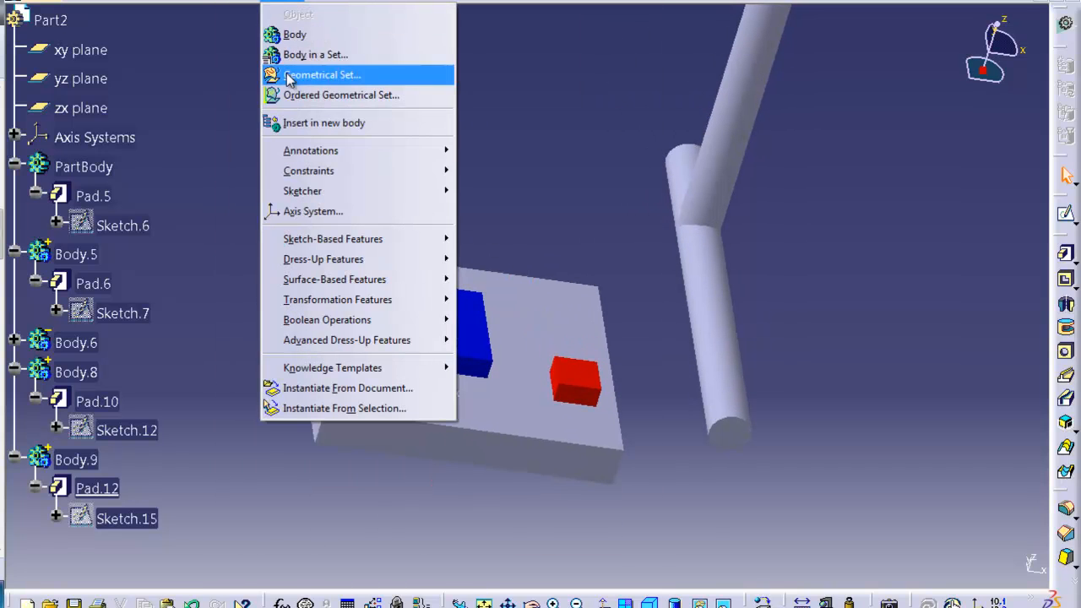
mouse_move(328, 319)
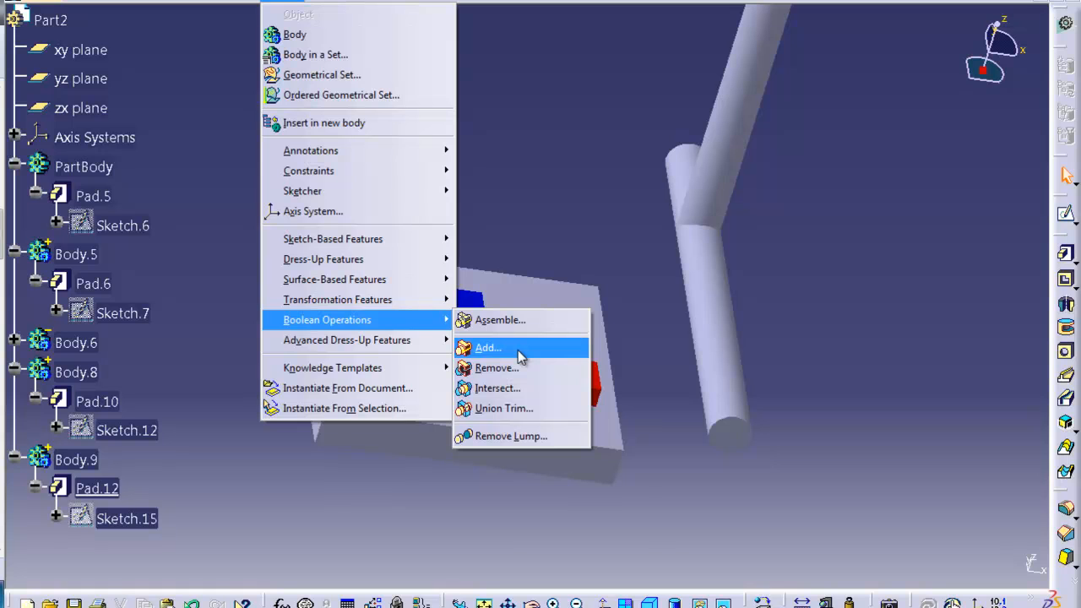
Step: Add Body.5 into PartBody, creating Add.1, and inspect the joined box
click(486, 348)
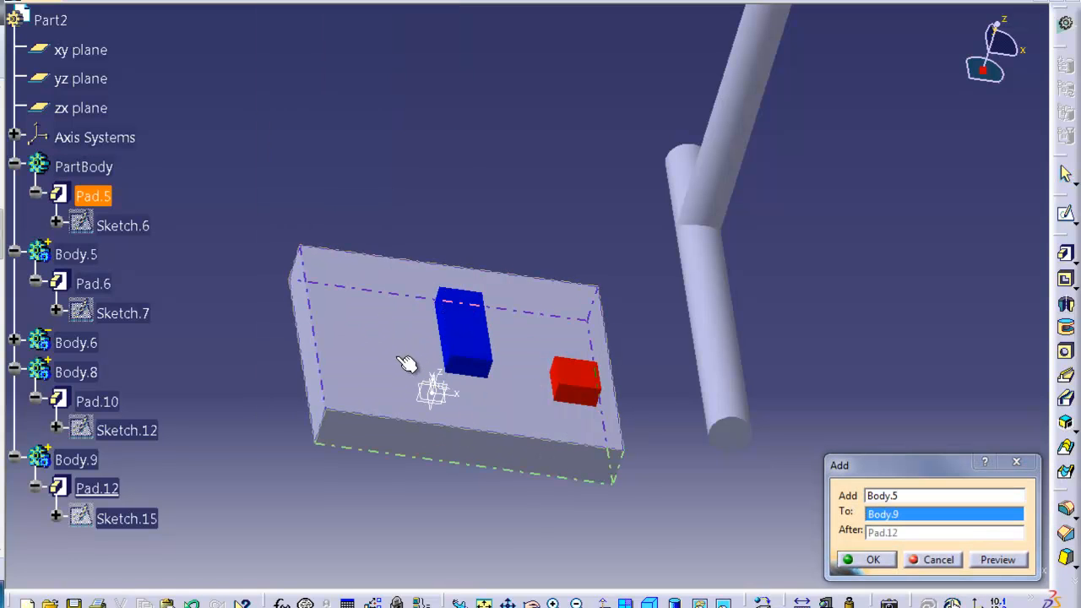
click(71, 341)
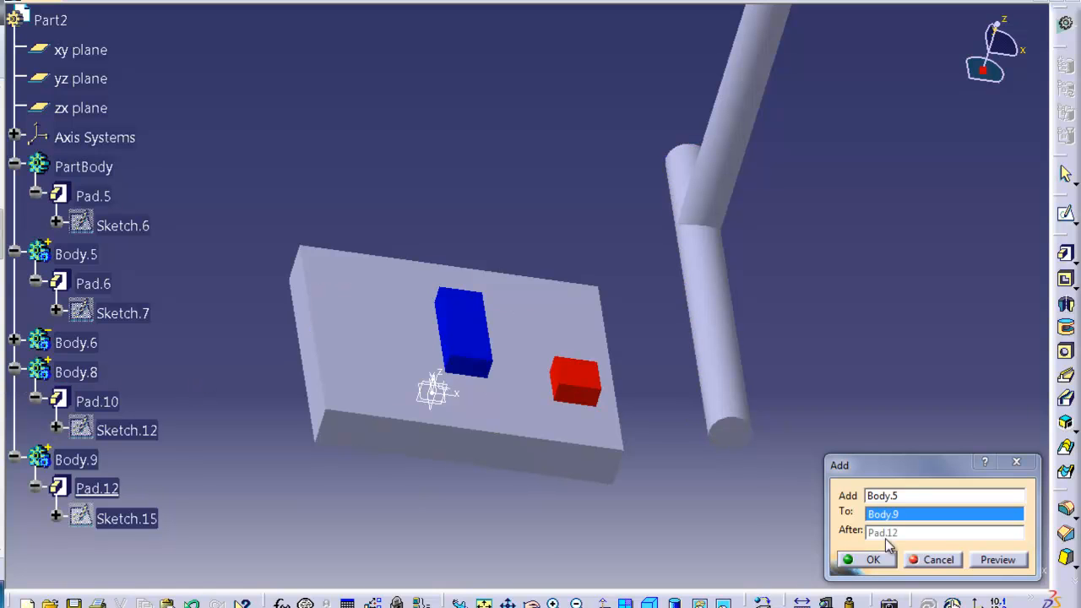
click(83, 167)
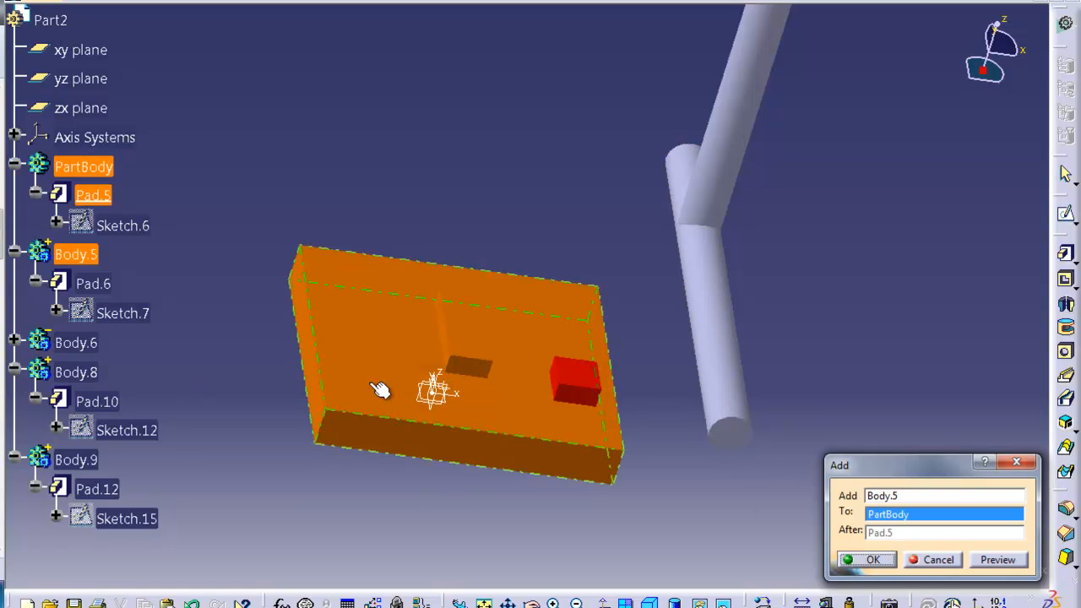
click(999, 559)
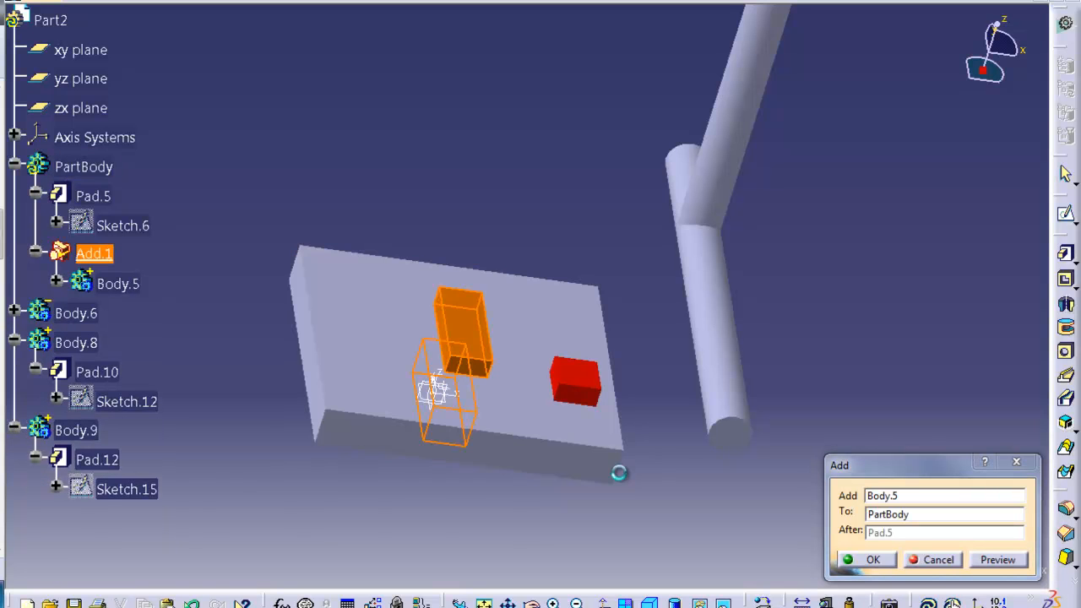
drag(616, 473, 456, 341)
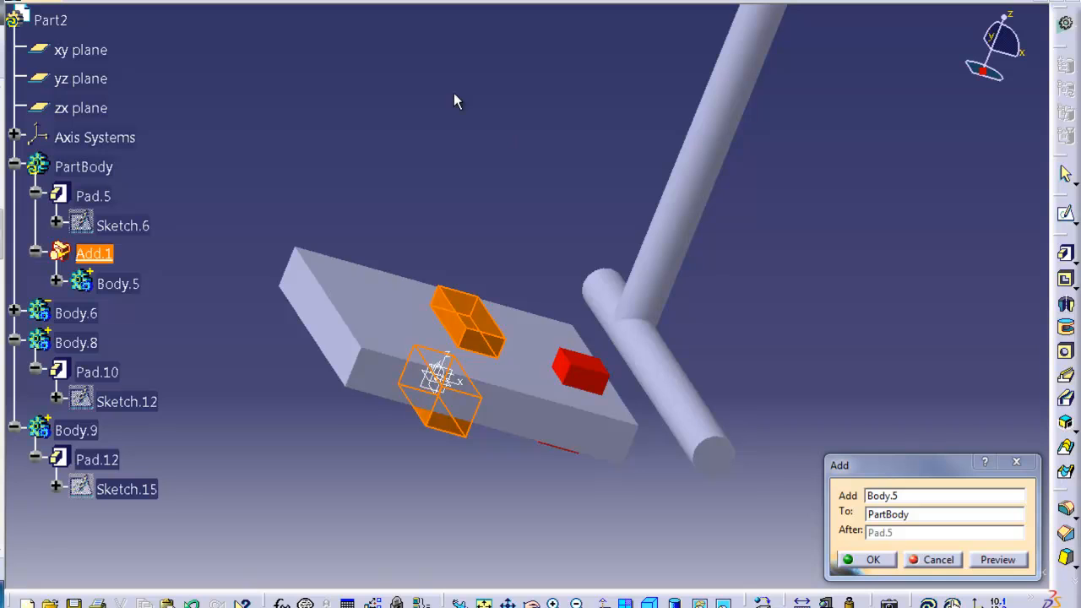
Step: Undo Add.1, subtract Body.5 from PartBody as Remove.1, then undo that too
click(875, 561)
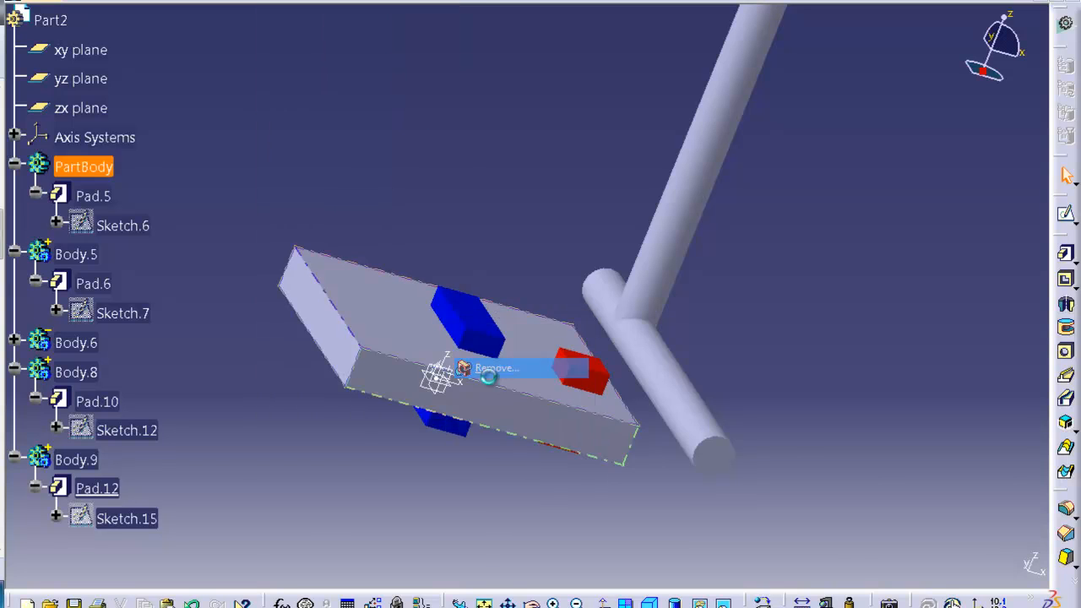
click(497, 368)
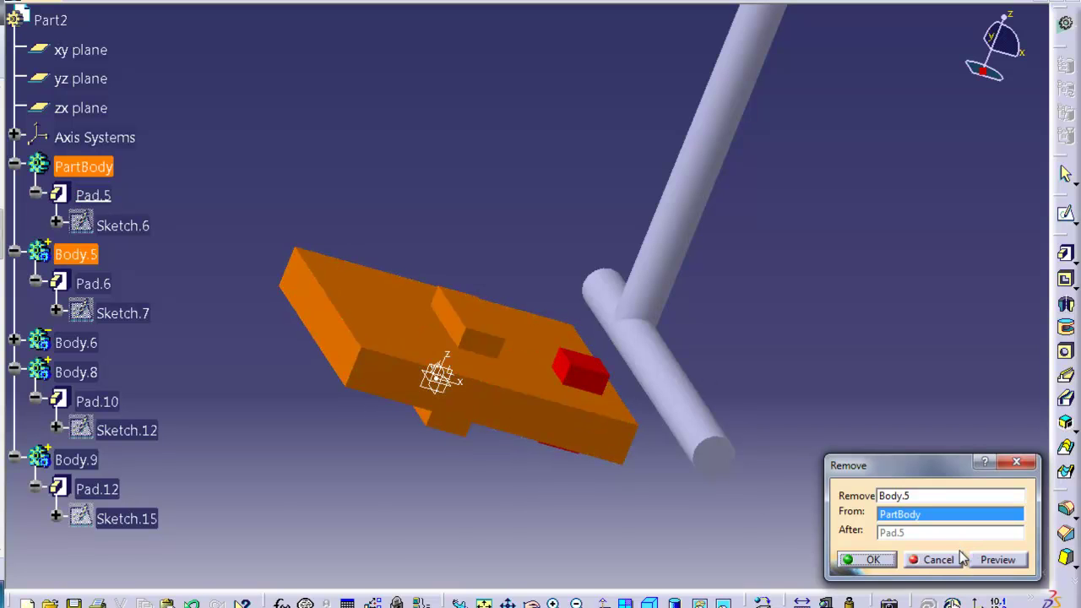
click(1000, 560)
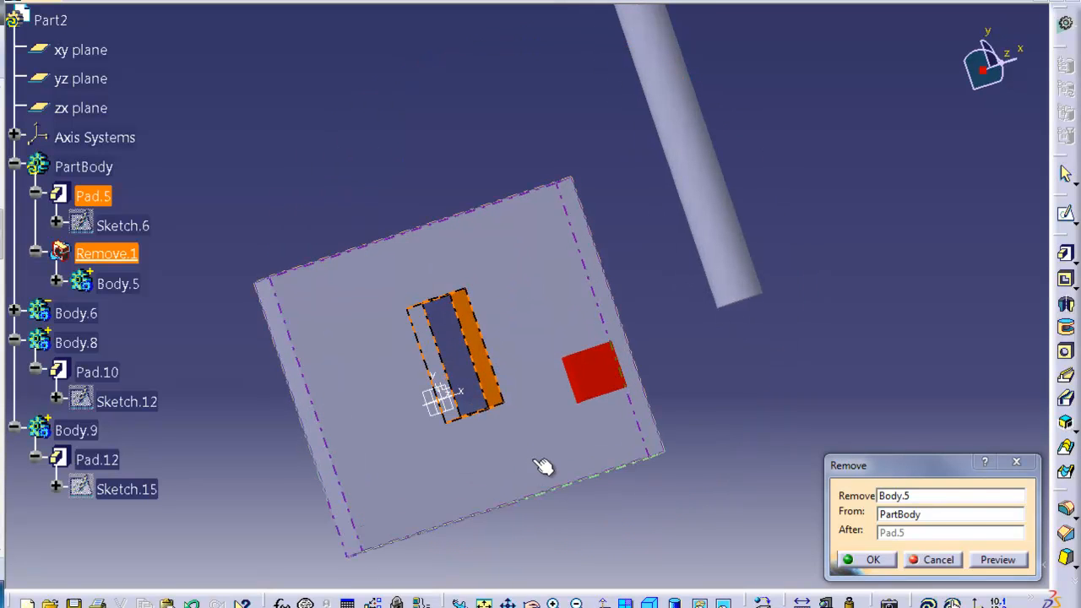
click(871, 559)
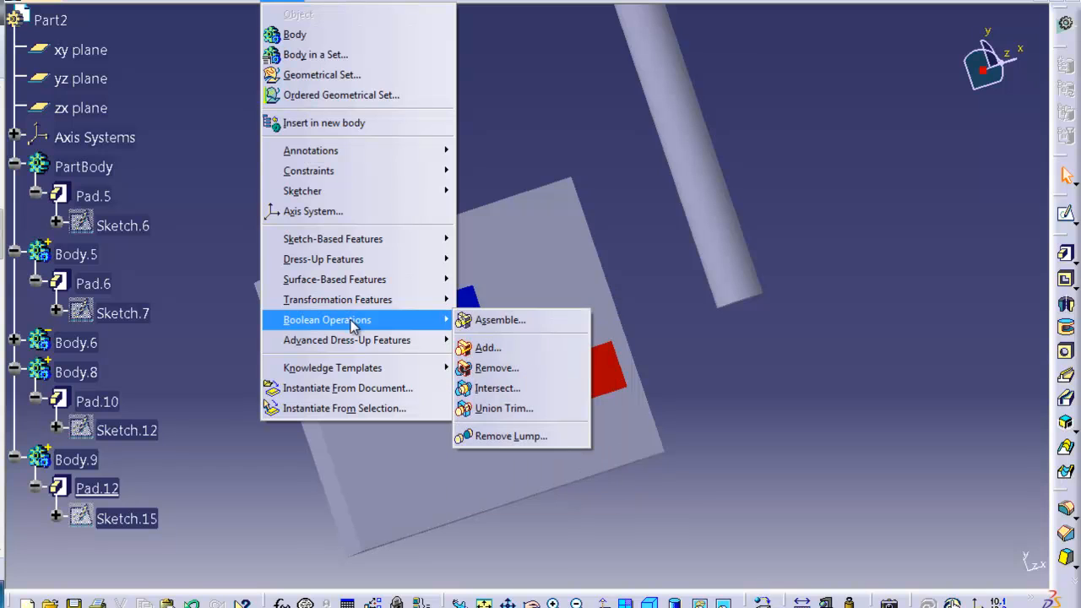
Step: Intersect Body.5 with PartBody as Intersect.1, inspect the small box, then undo it
click(496, 387)
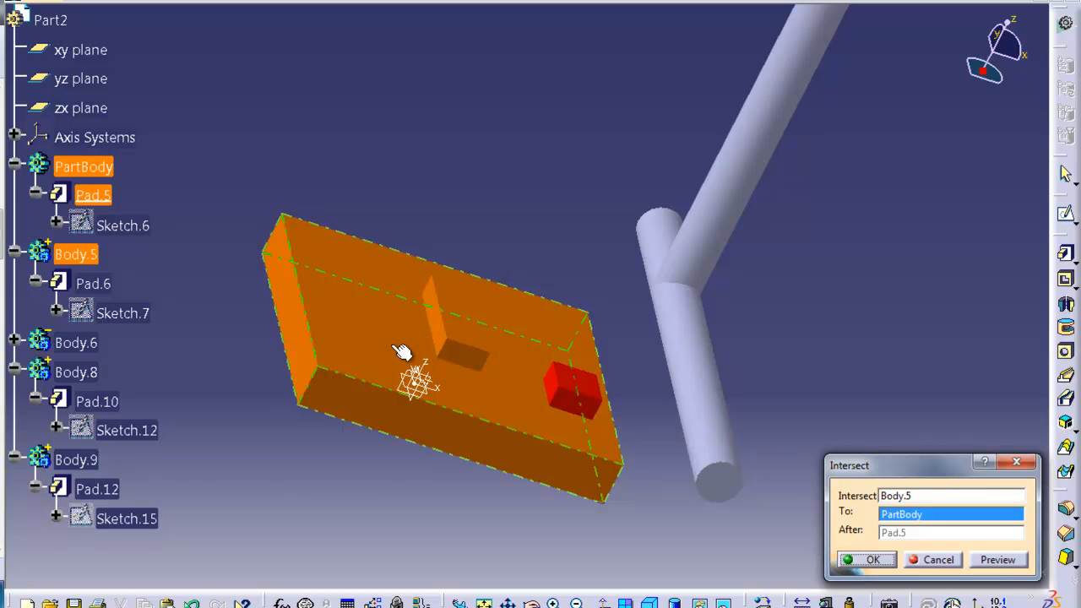
click(999, 559)
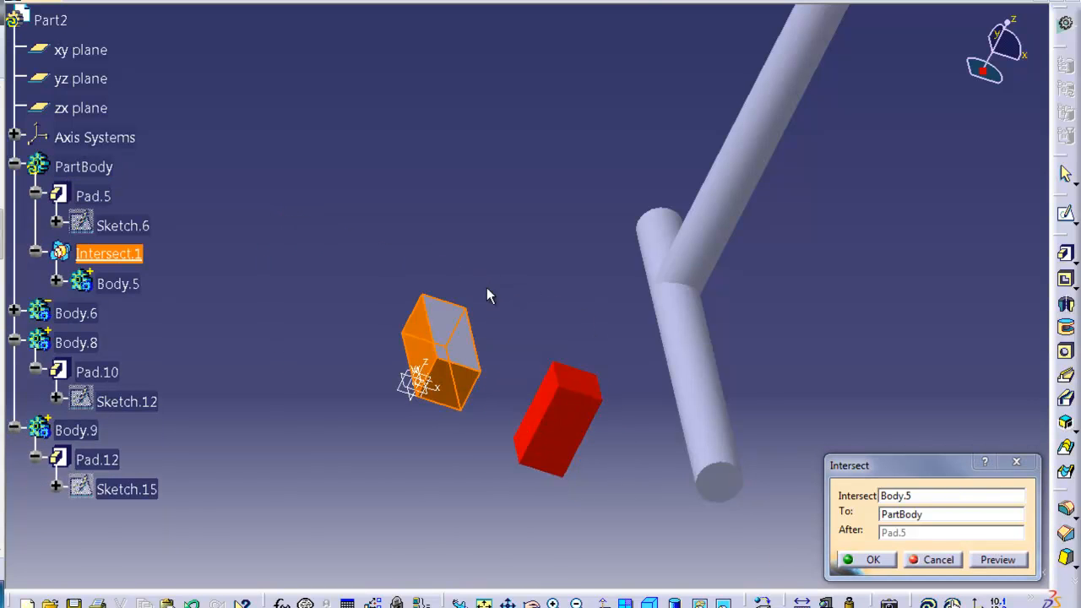
drag(486, 295, 540, 392)
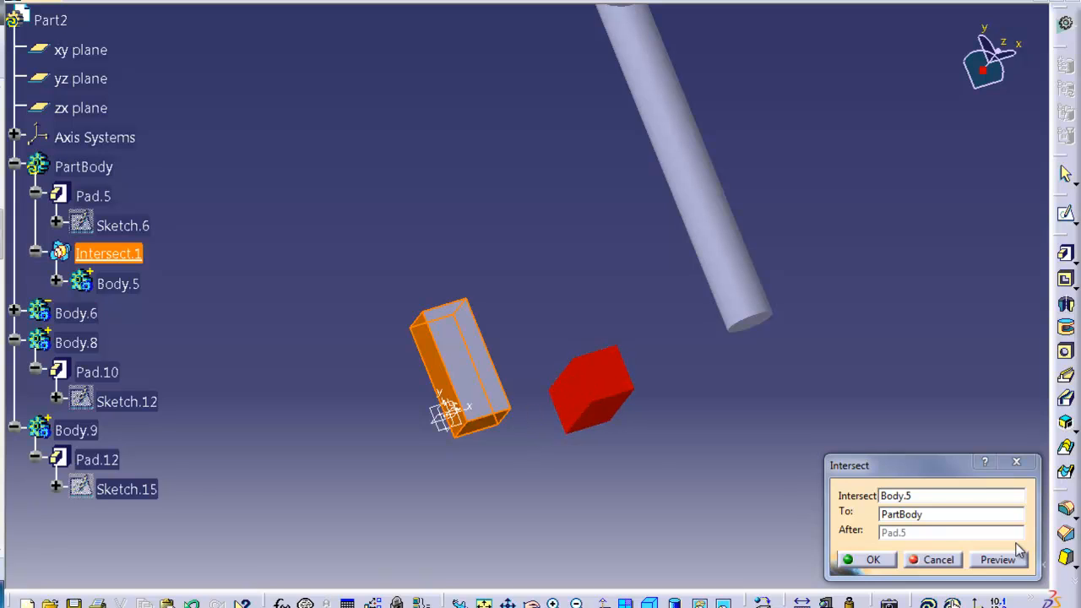
click(872, 559)
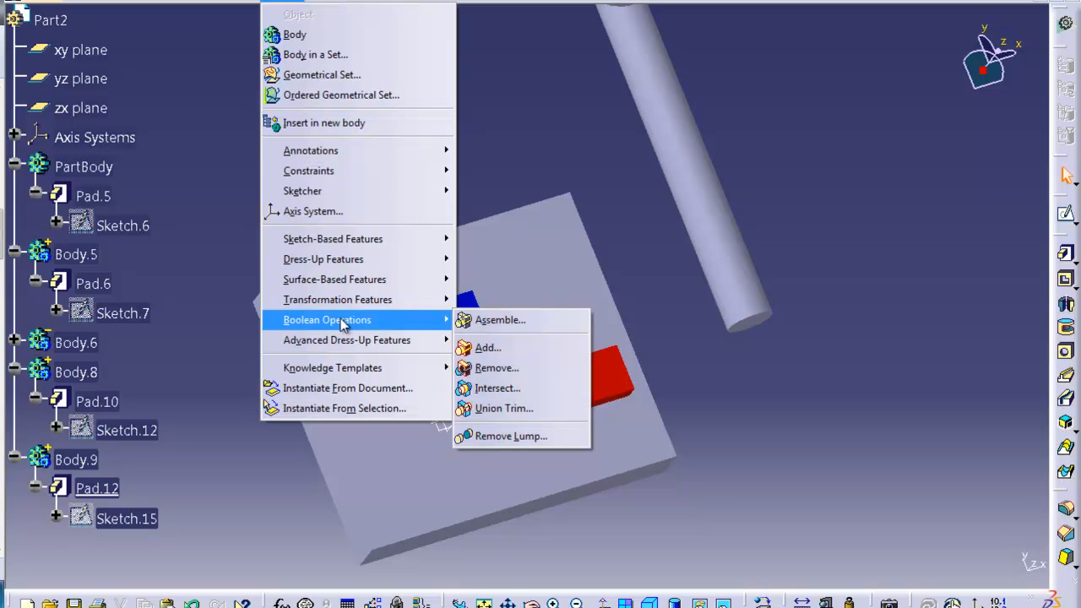
mouse_move(522, 387)
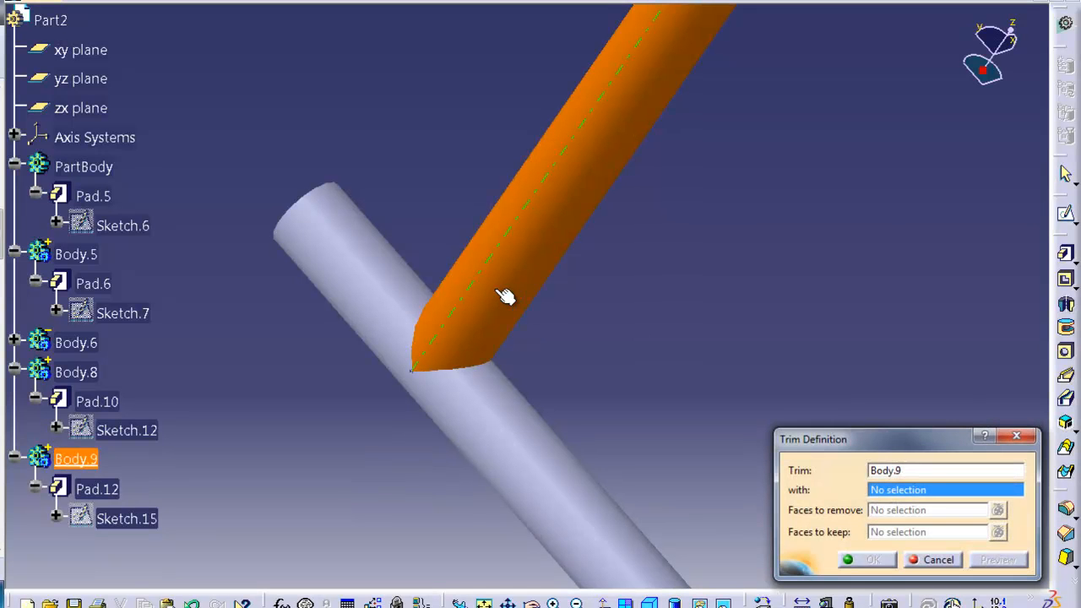
Step: Union-trim the Body.9 pipe with Body.8 as Trim.1 and collapse Body.8
click(75, 372)
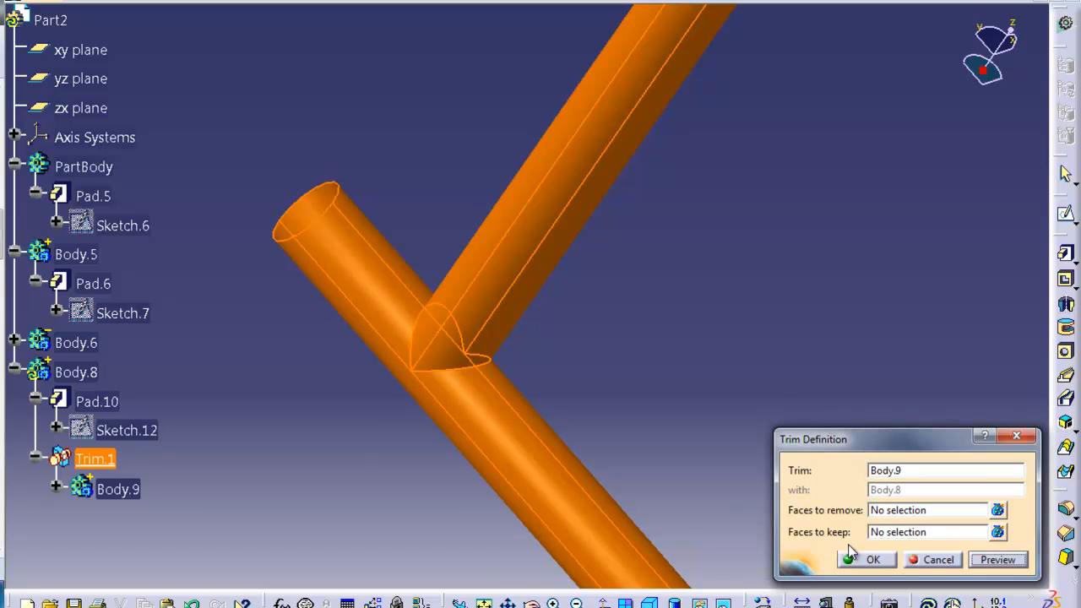
mouse_move(875, 561)
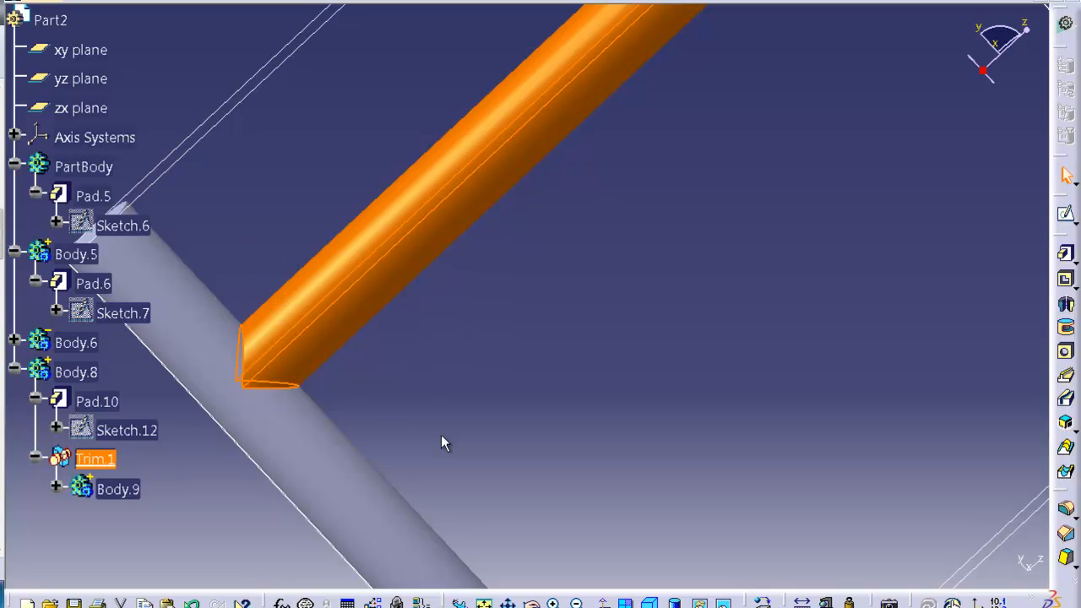
click(74, 341)
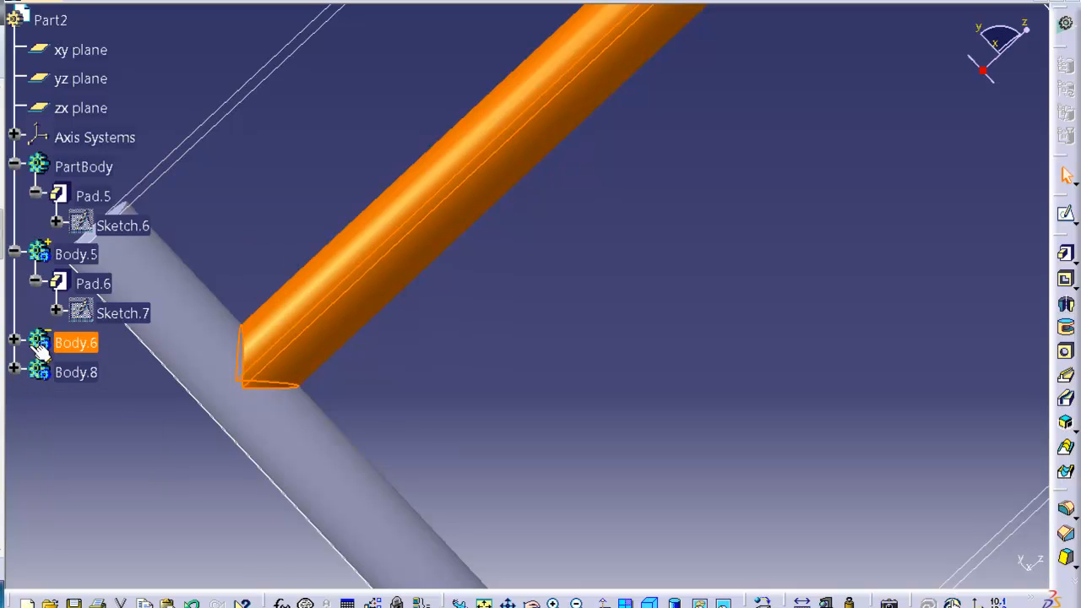